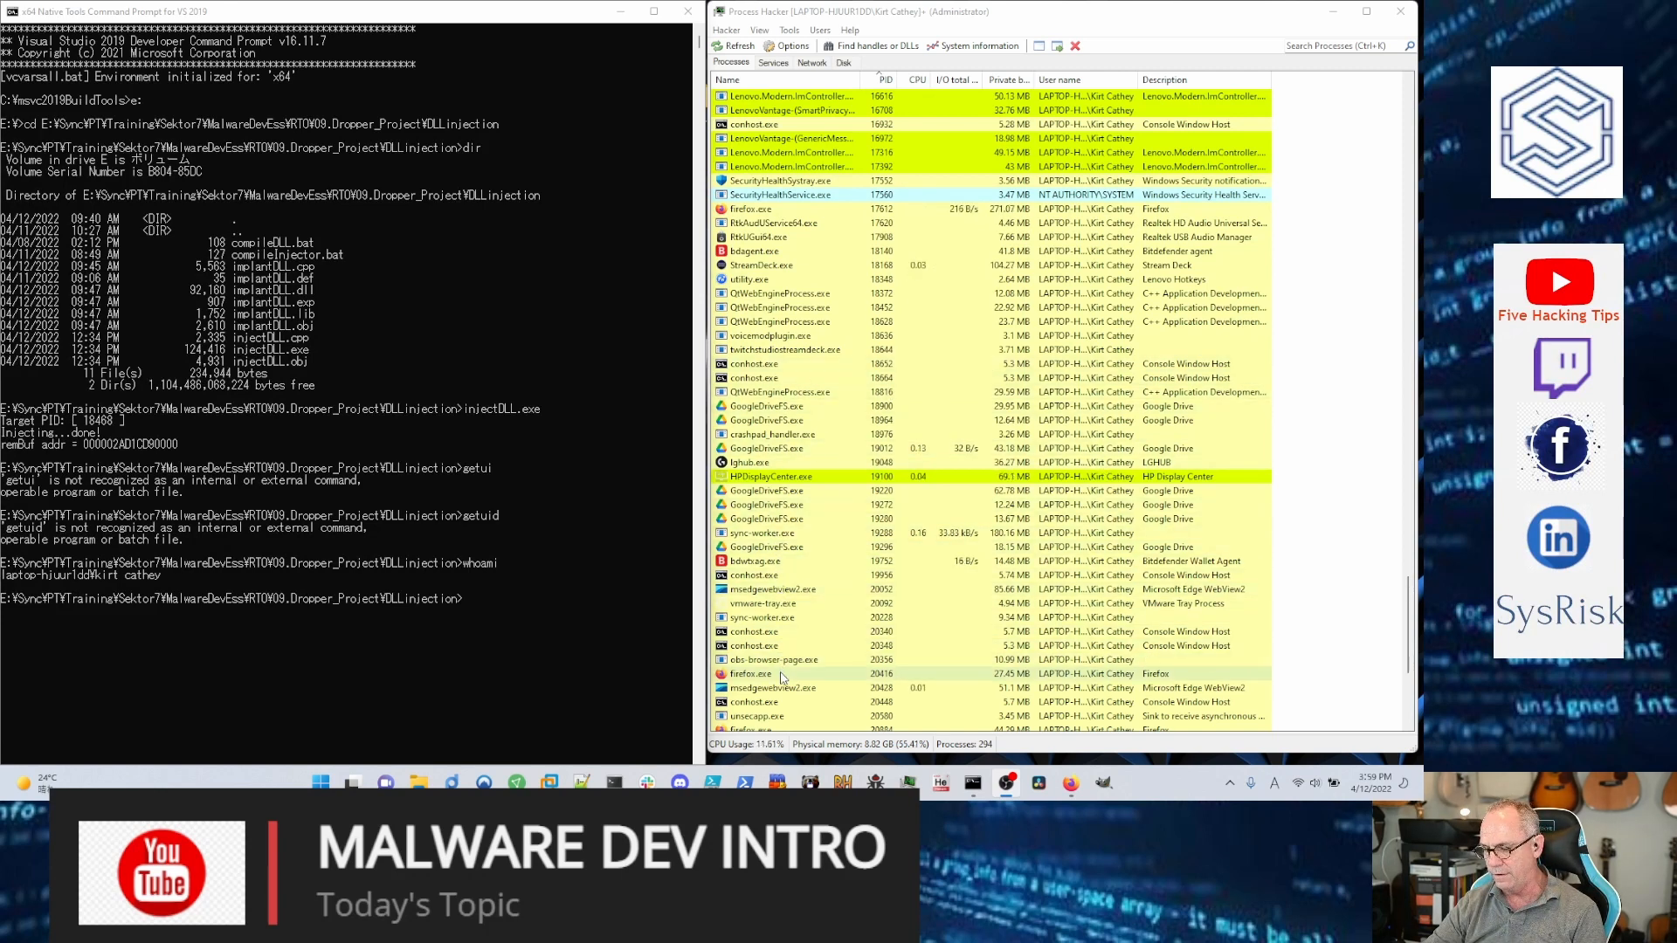
Step: Open firefox.exe's Properties window and compare its Modules and Memory tabs
double_click(752, 674)
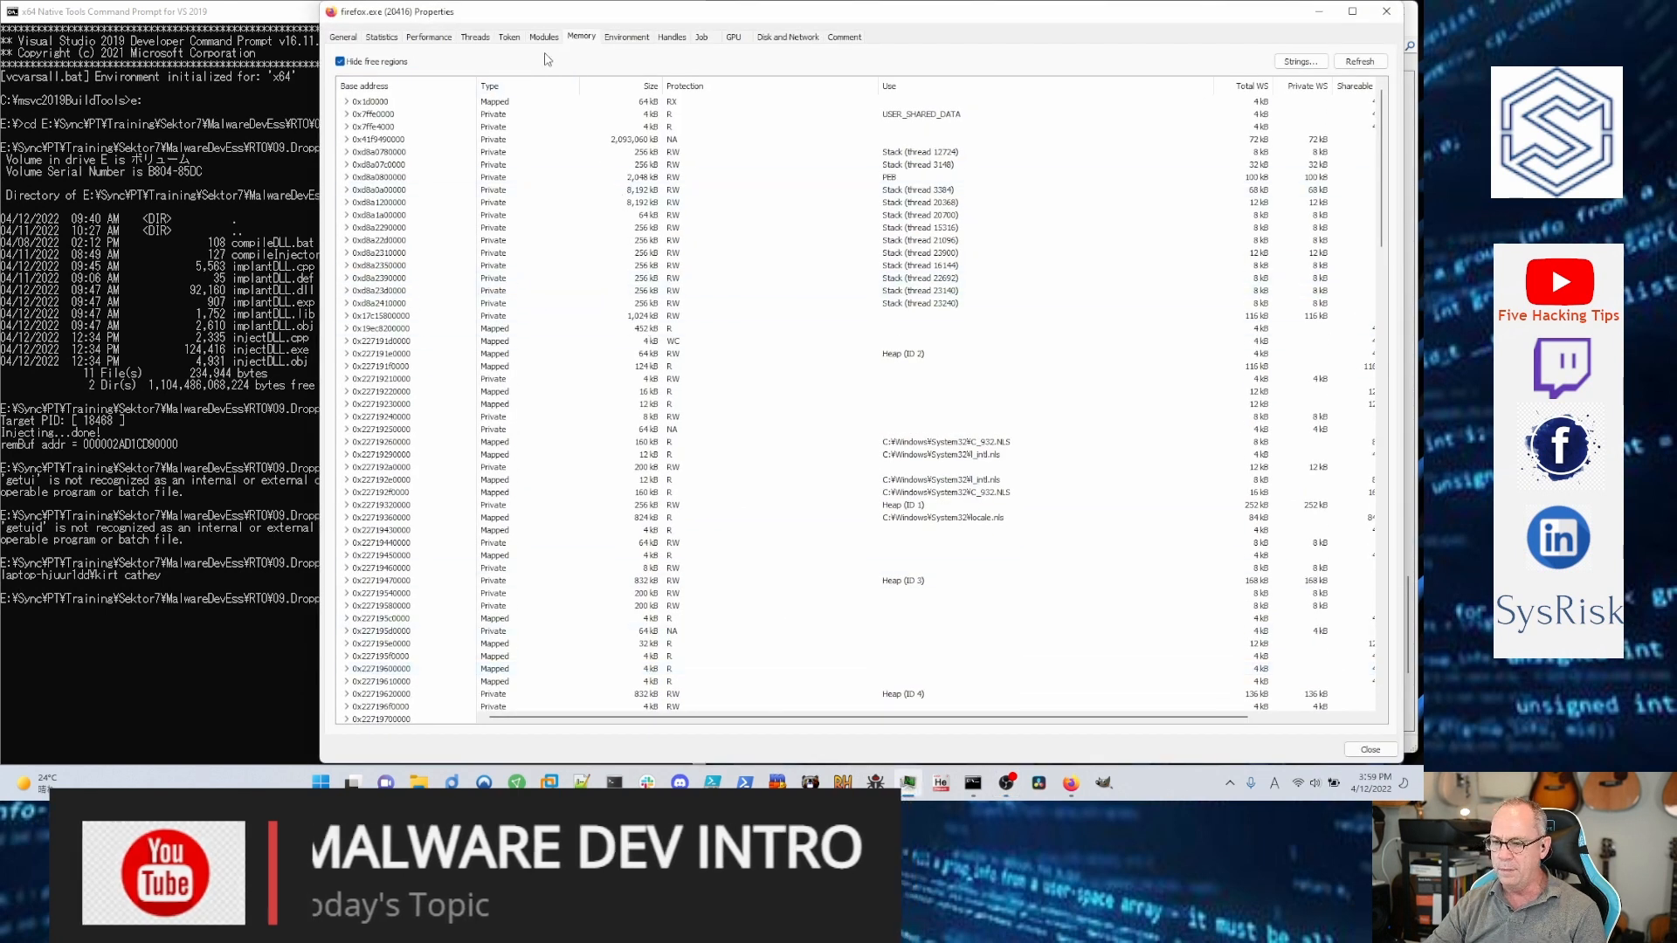
click(544, 37)
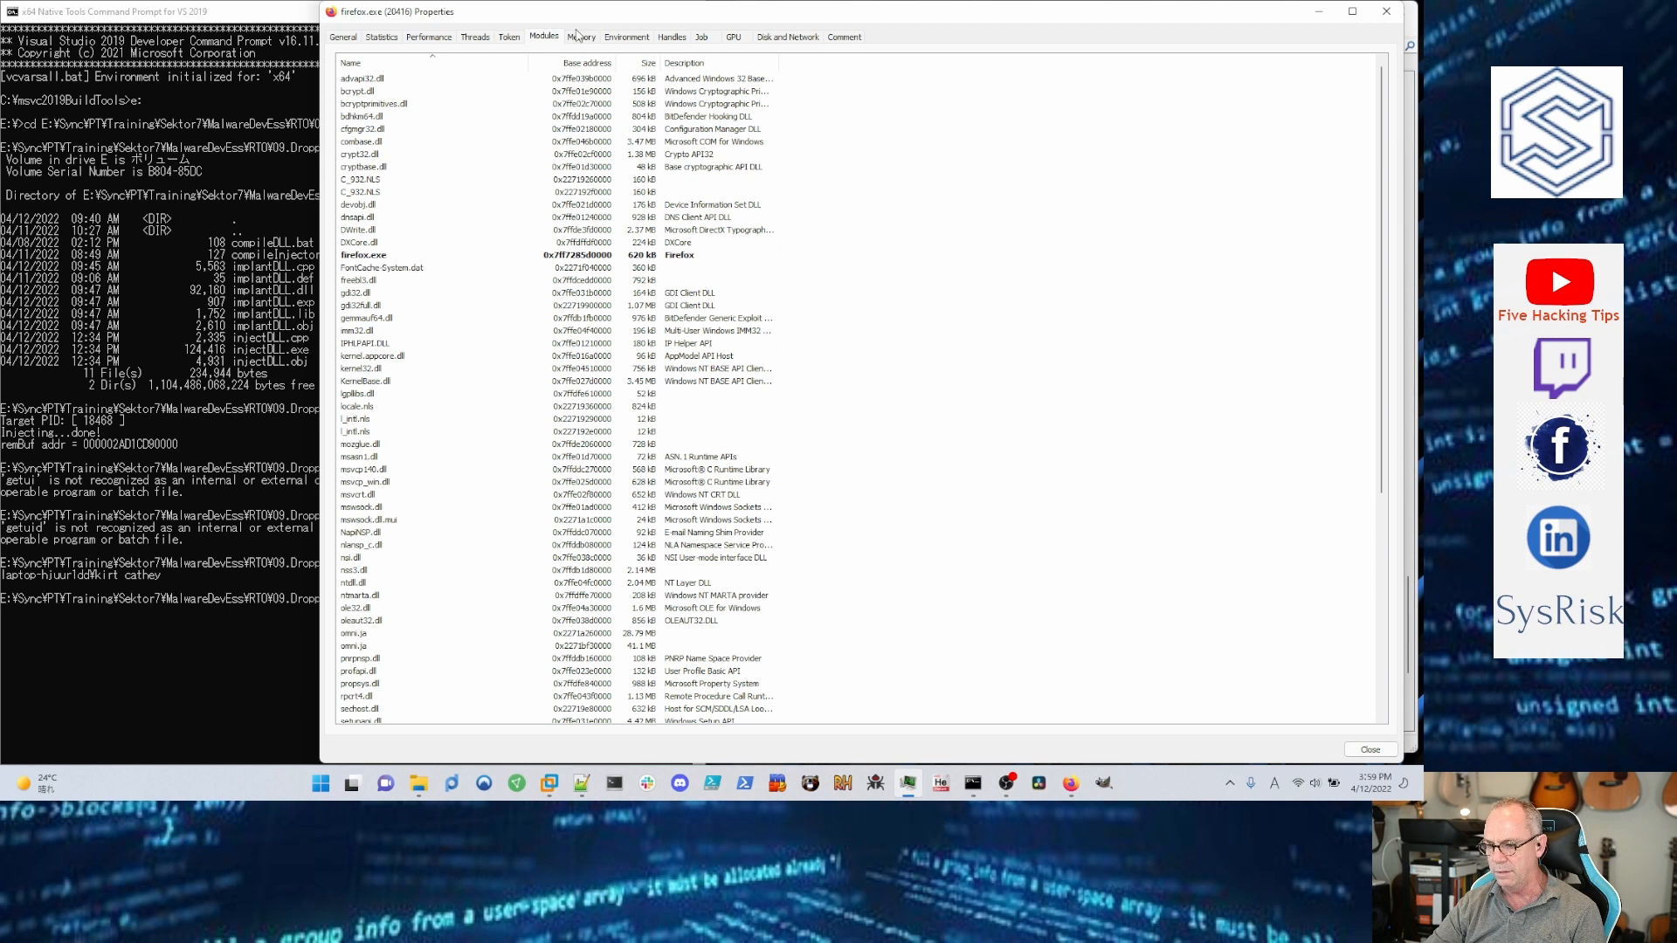
click(581, 37)
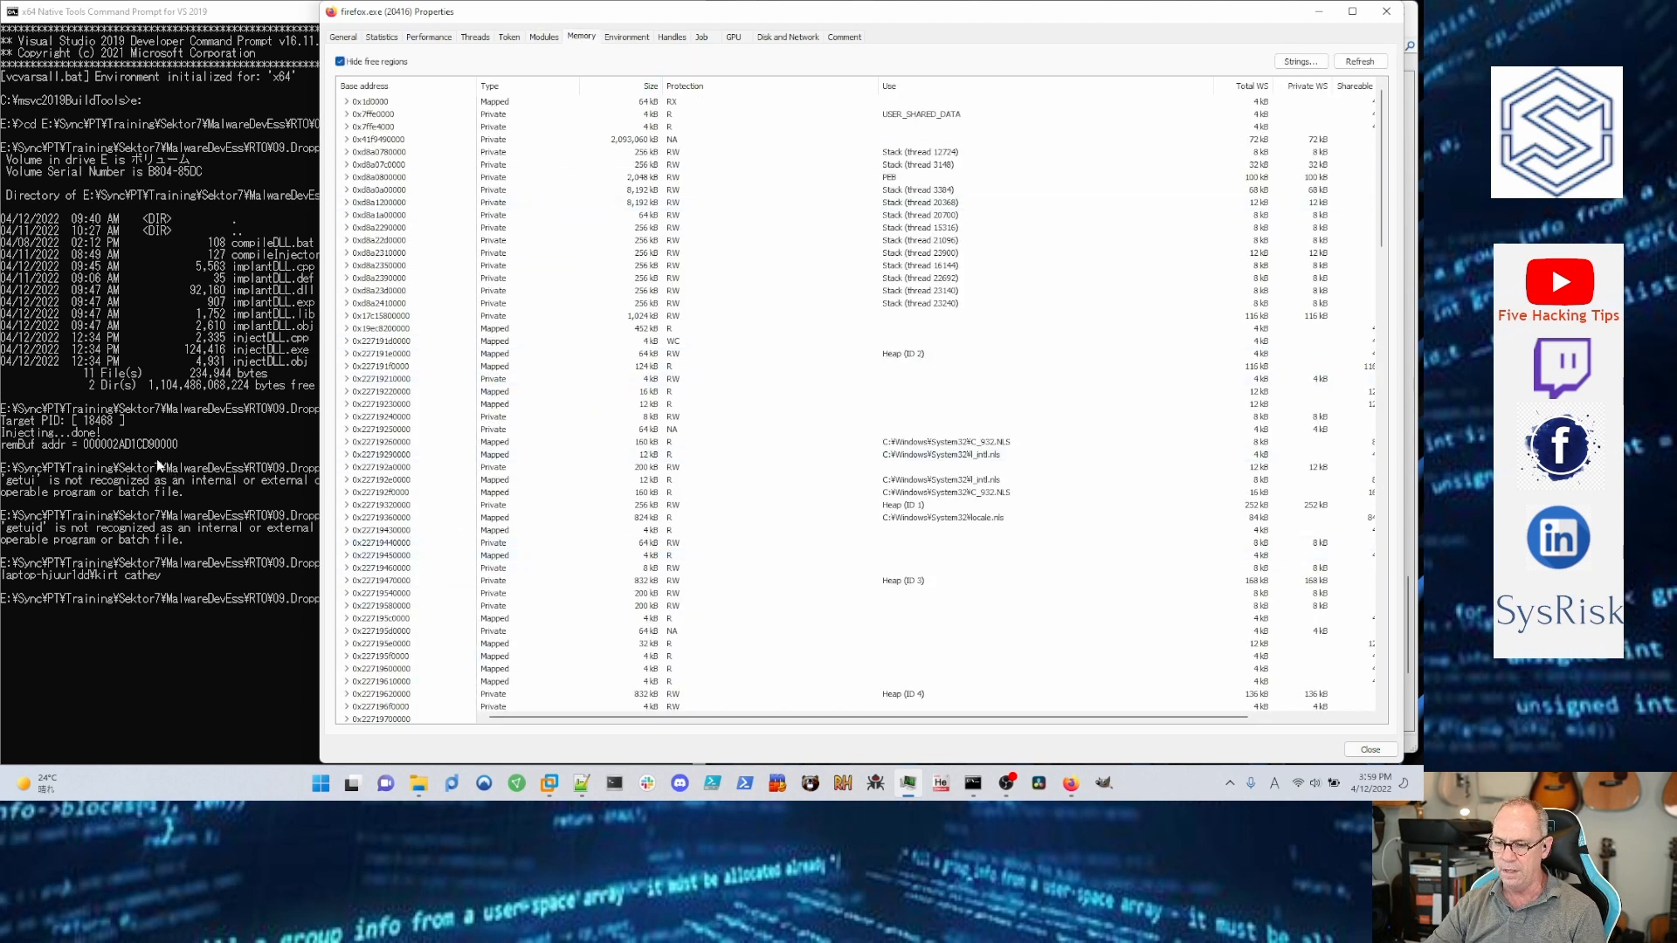
click(720, 239)
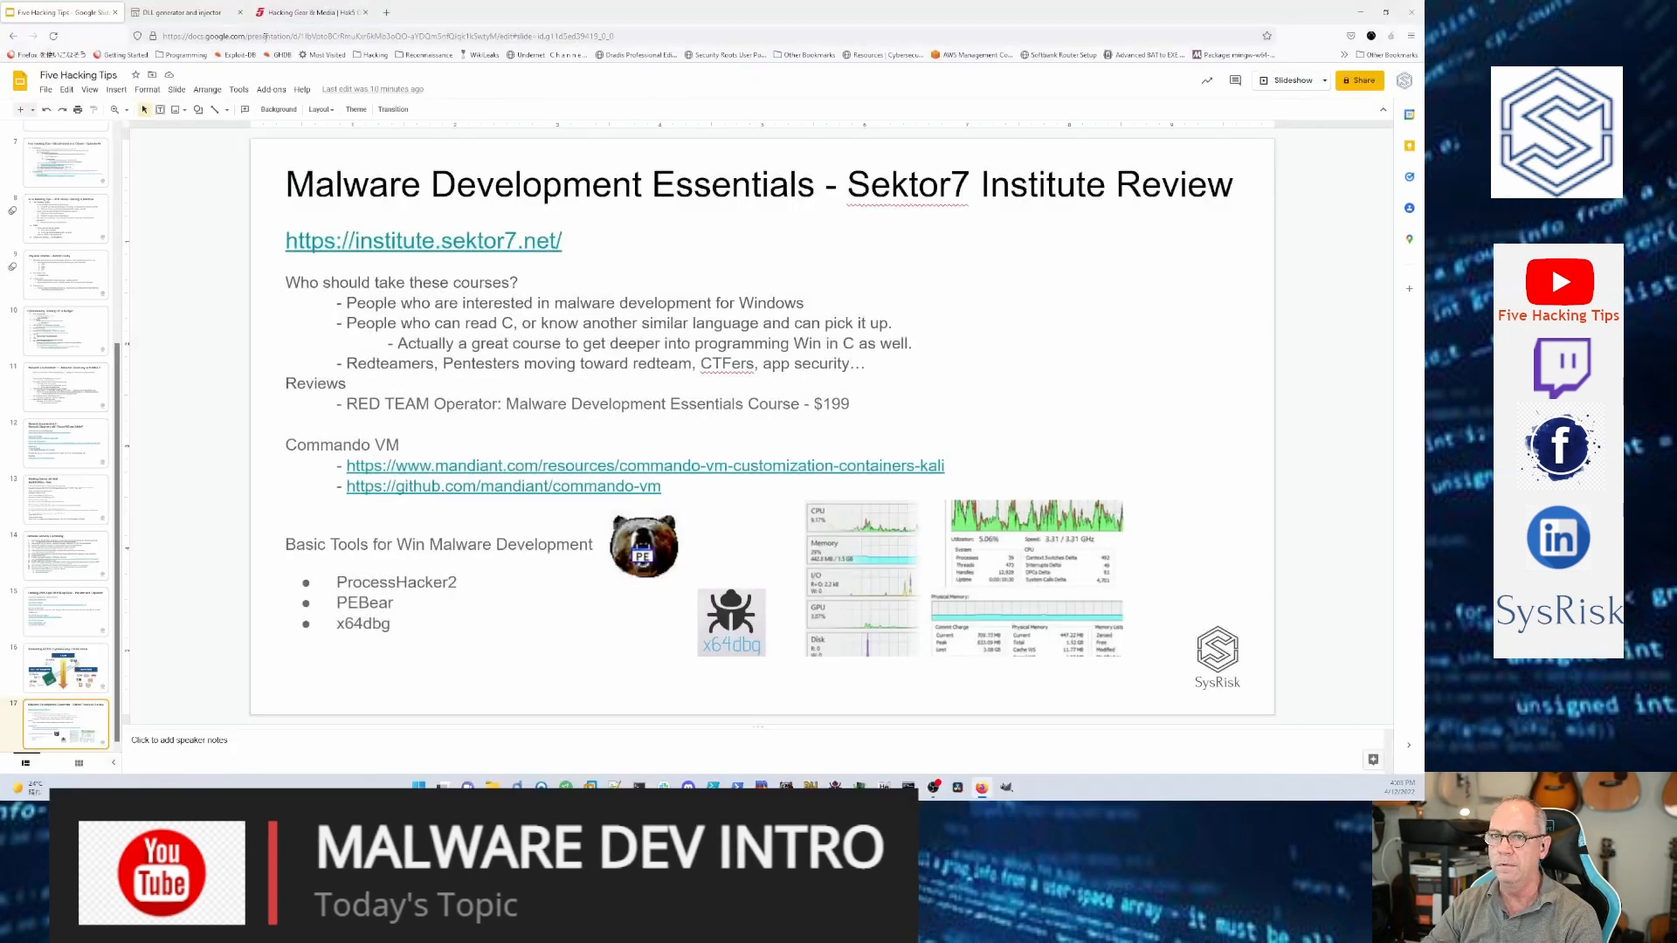
Step: Open the DLL generator and injector lesson and scroll the sidebar through Code Injection and Extras
click(182, 11)
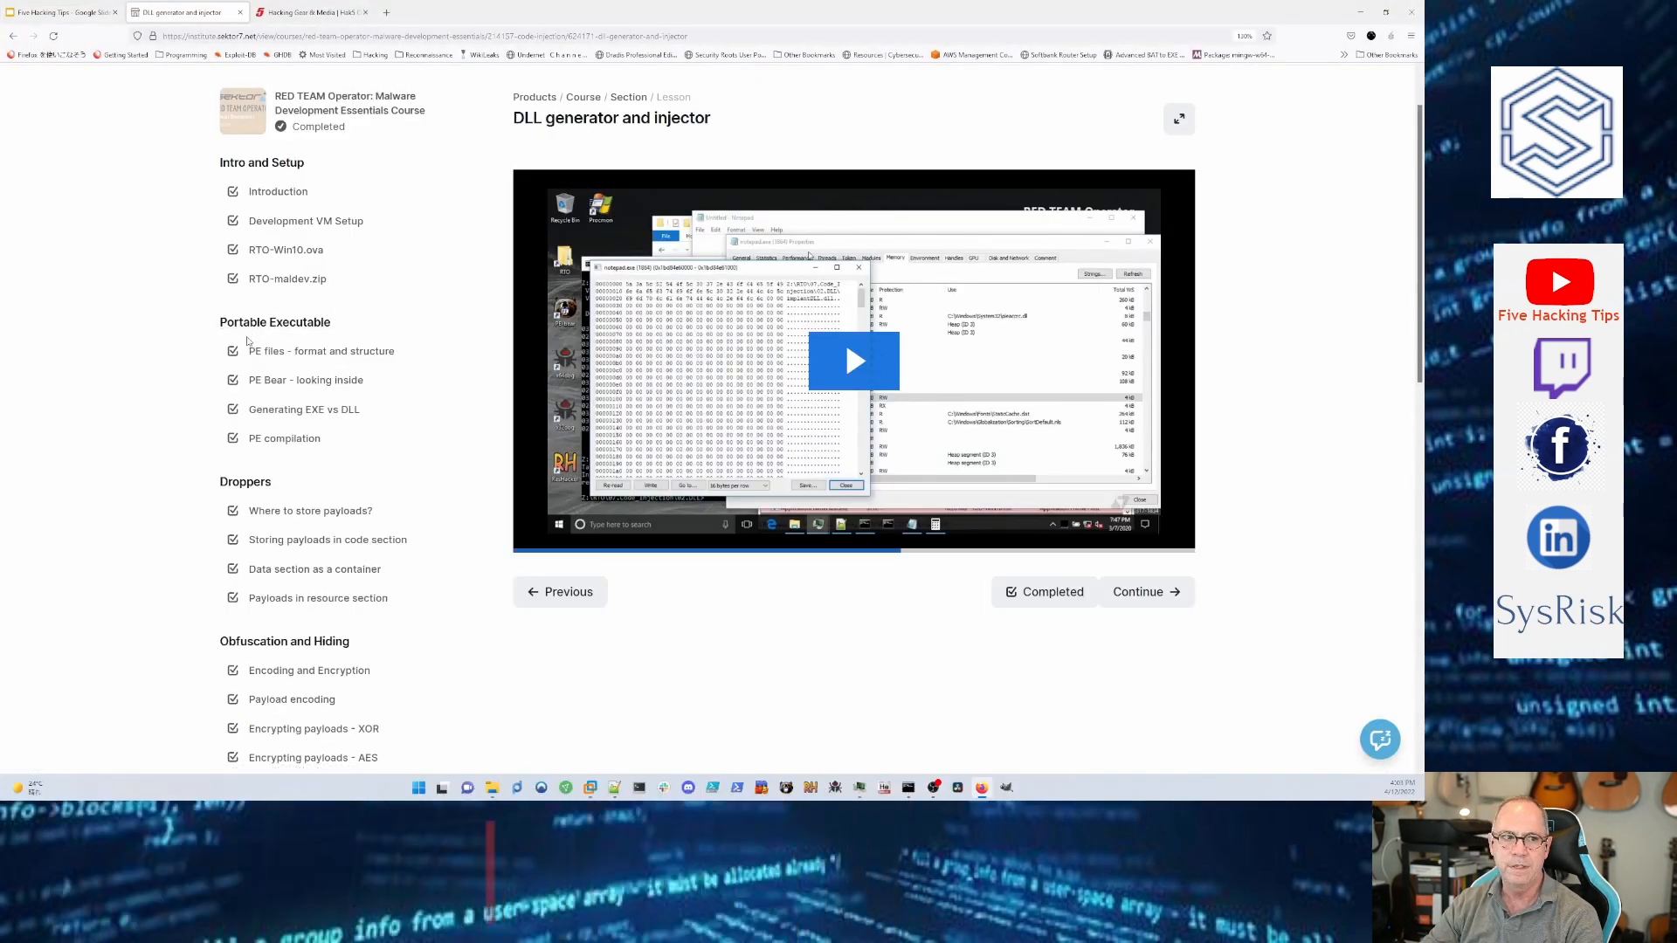
scroll(down, 3)
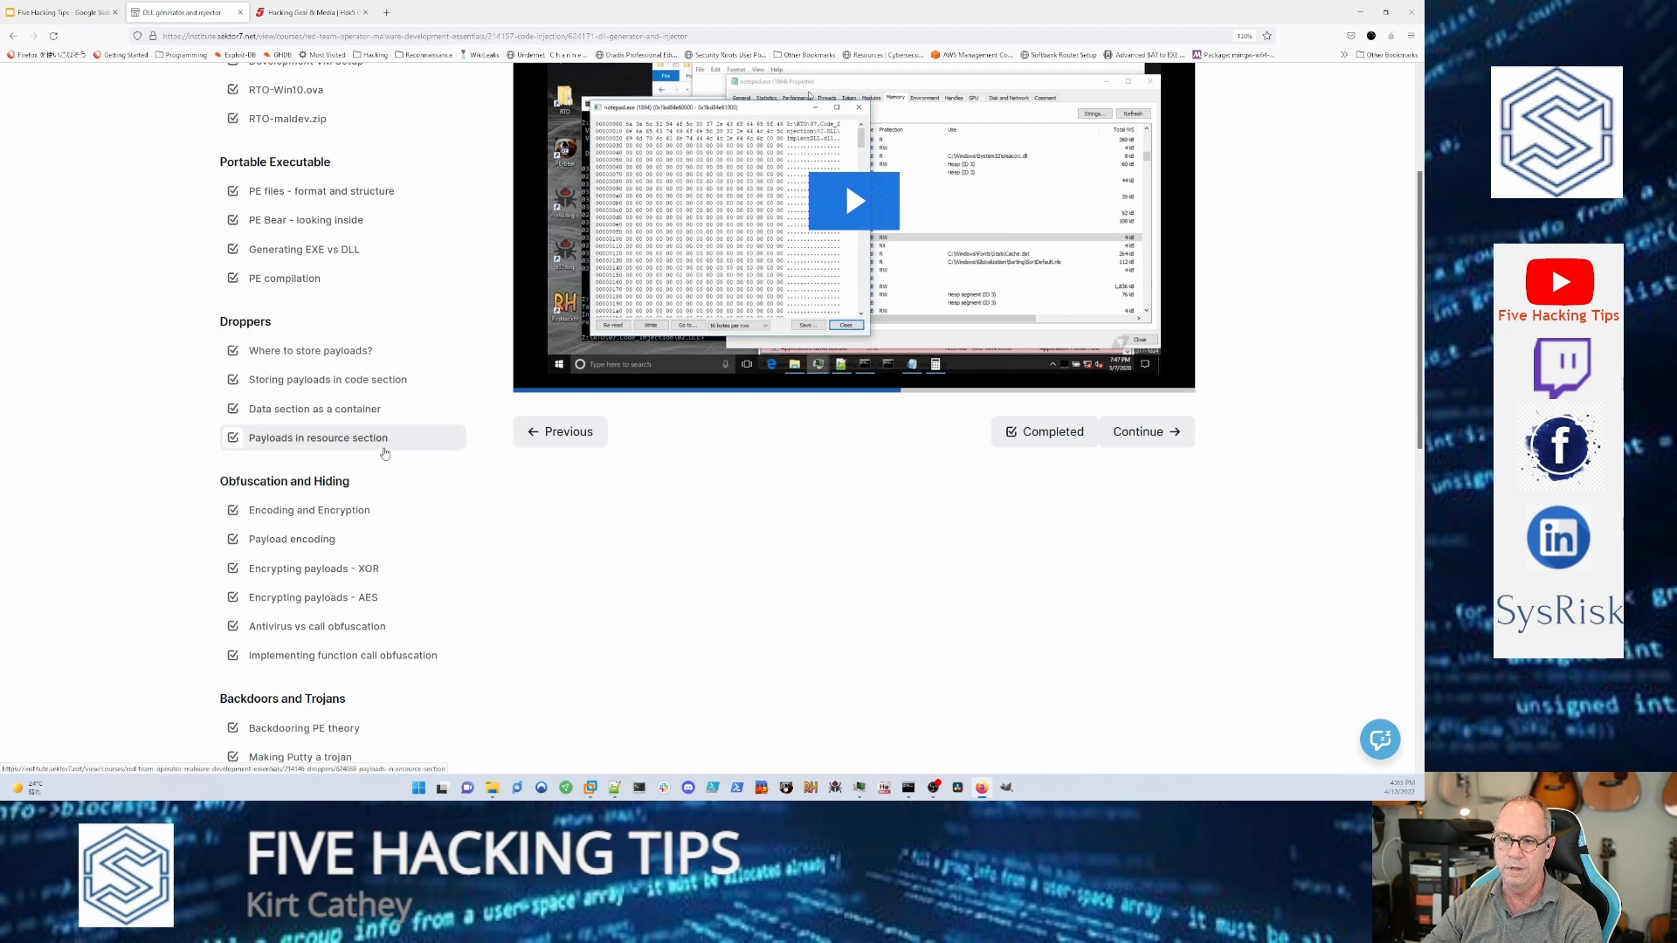
mouse_move(394, 443)
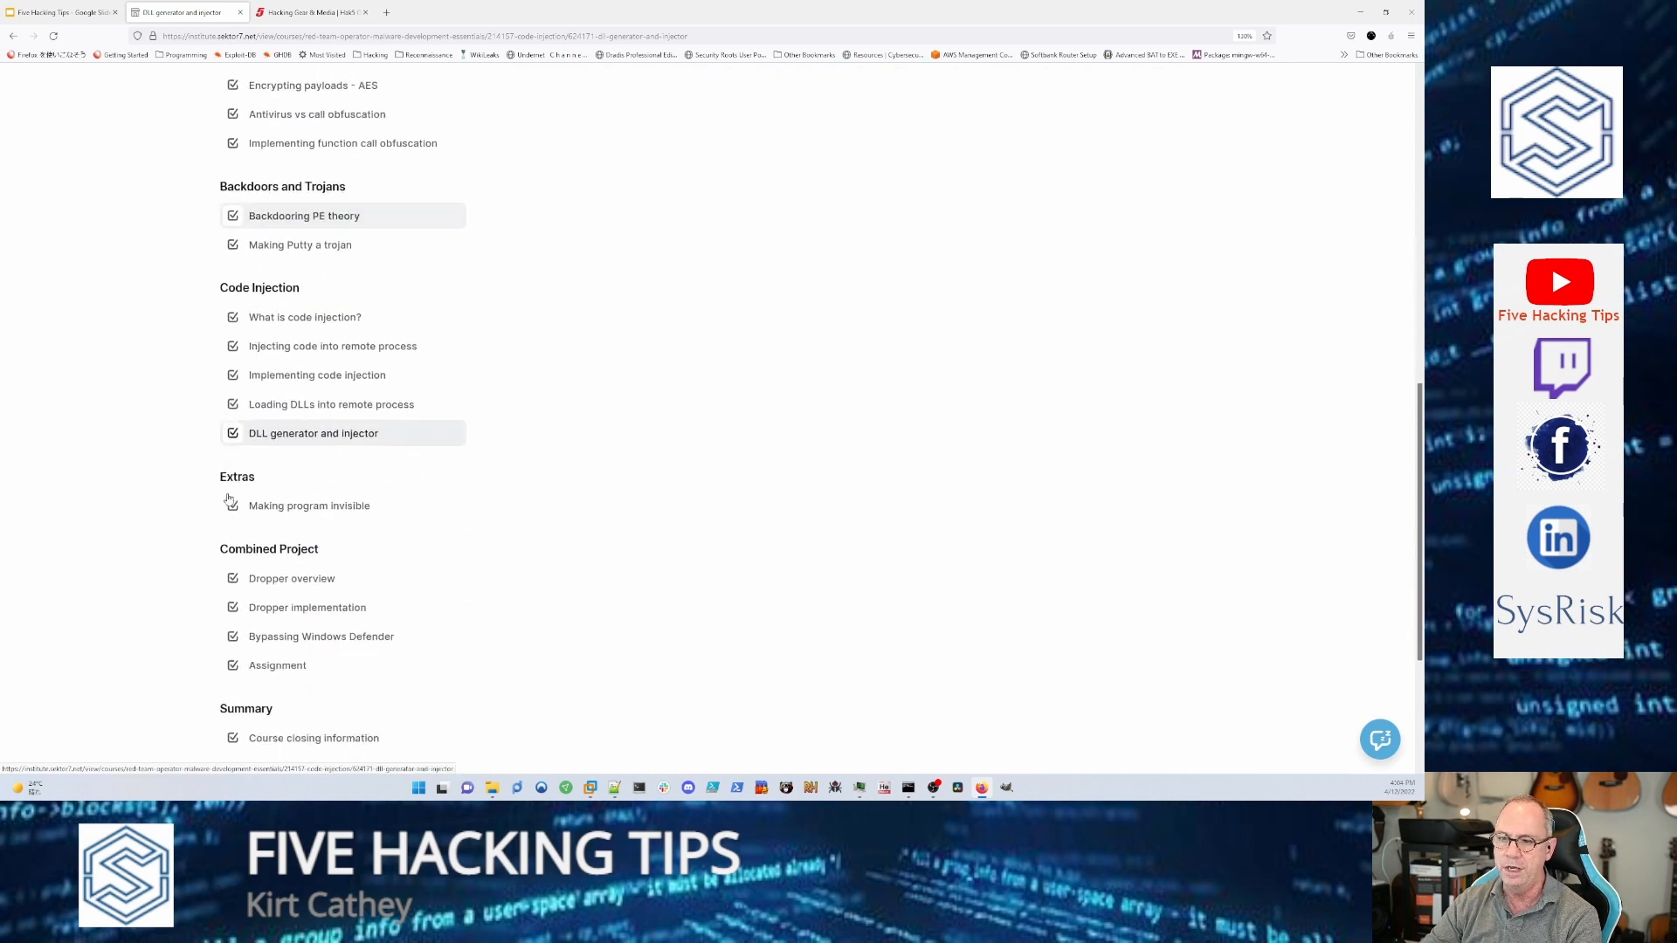
scroll(down, 3)
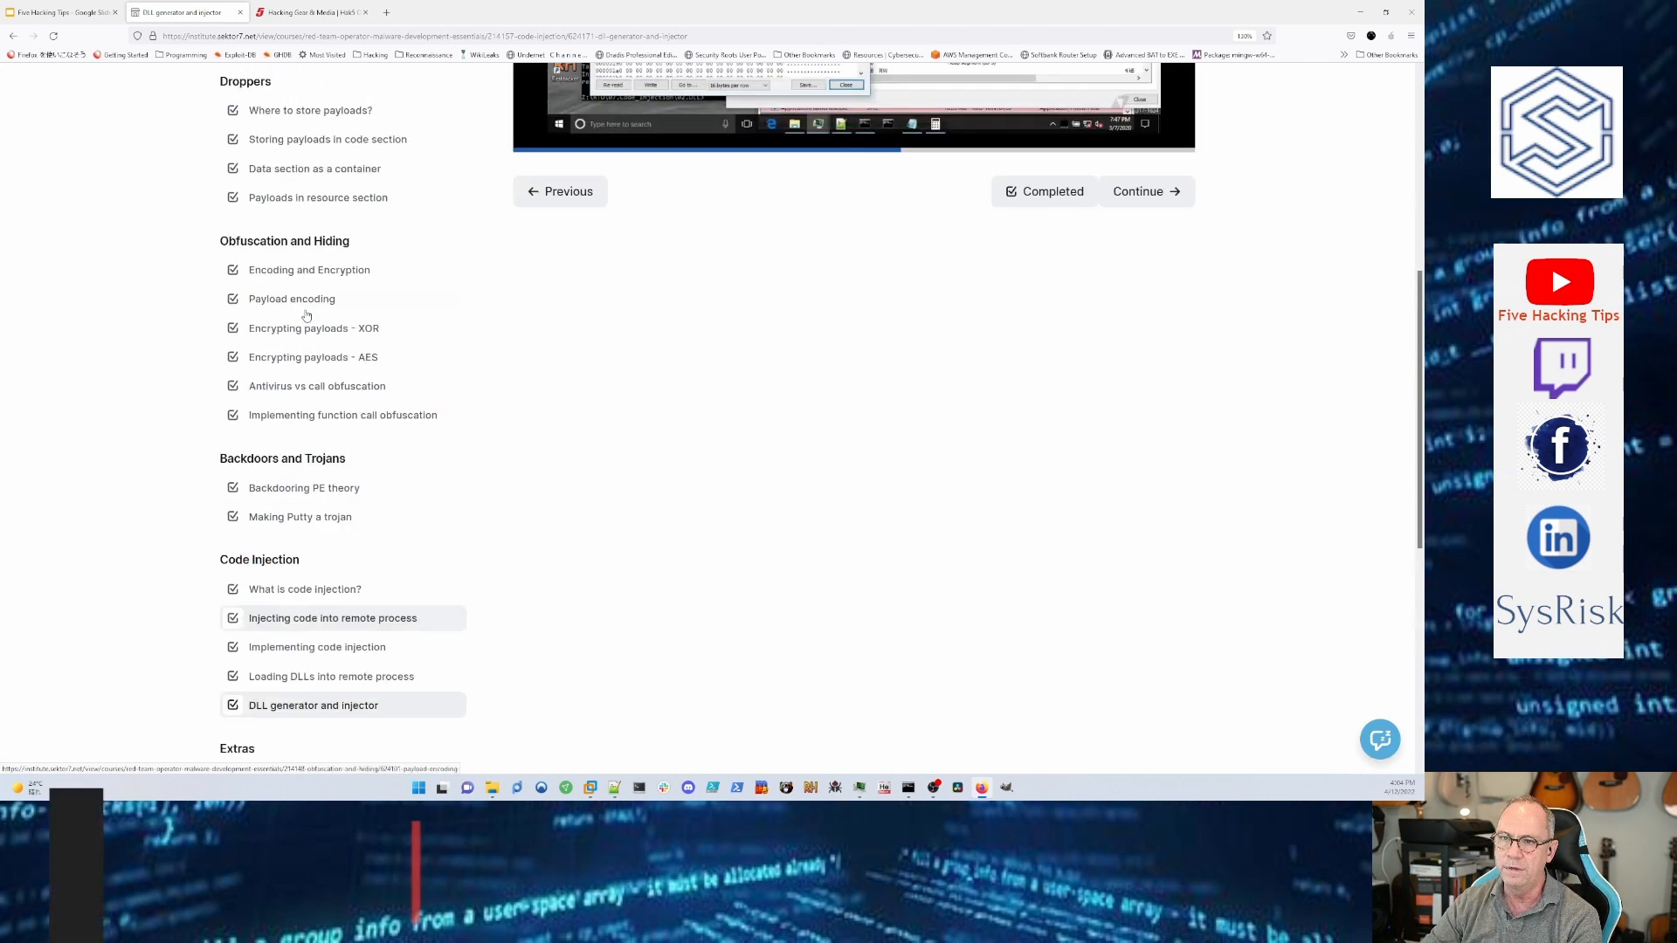
scroll(down, 3)
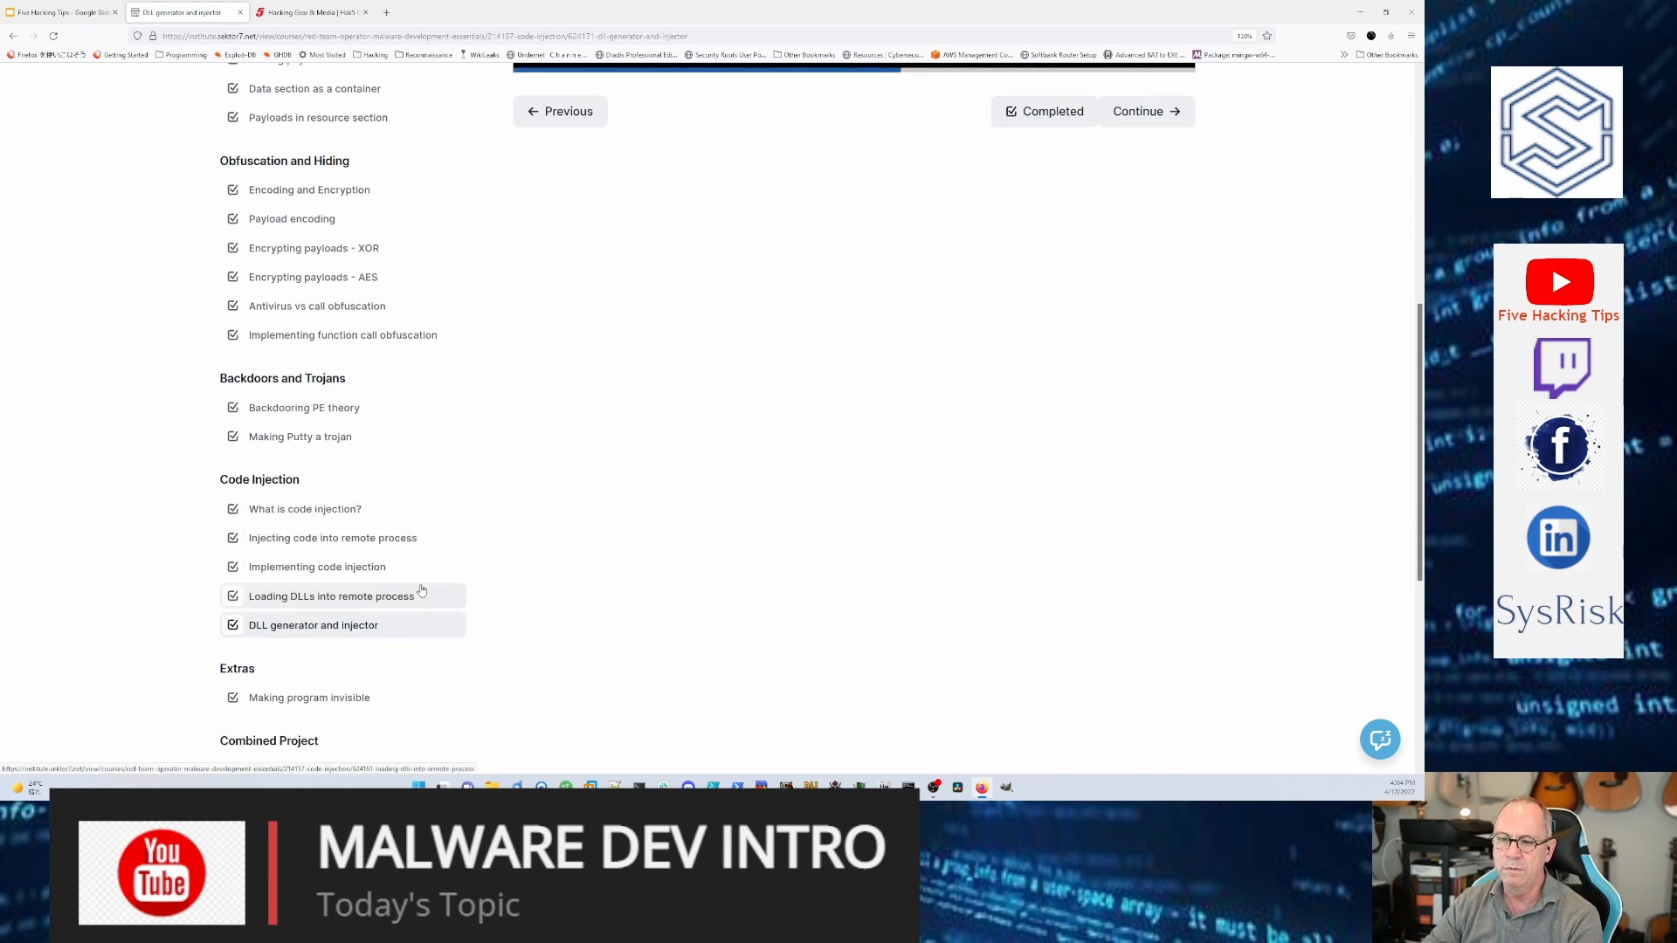
scroll(down, 3)
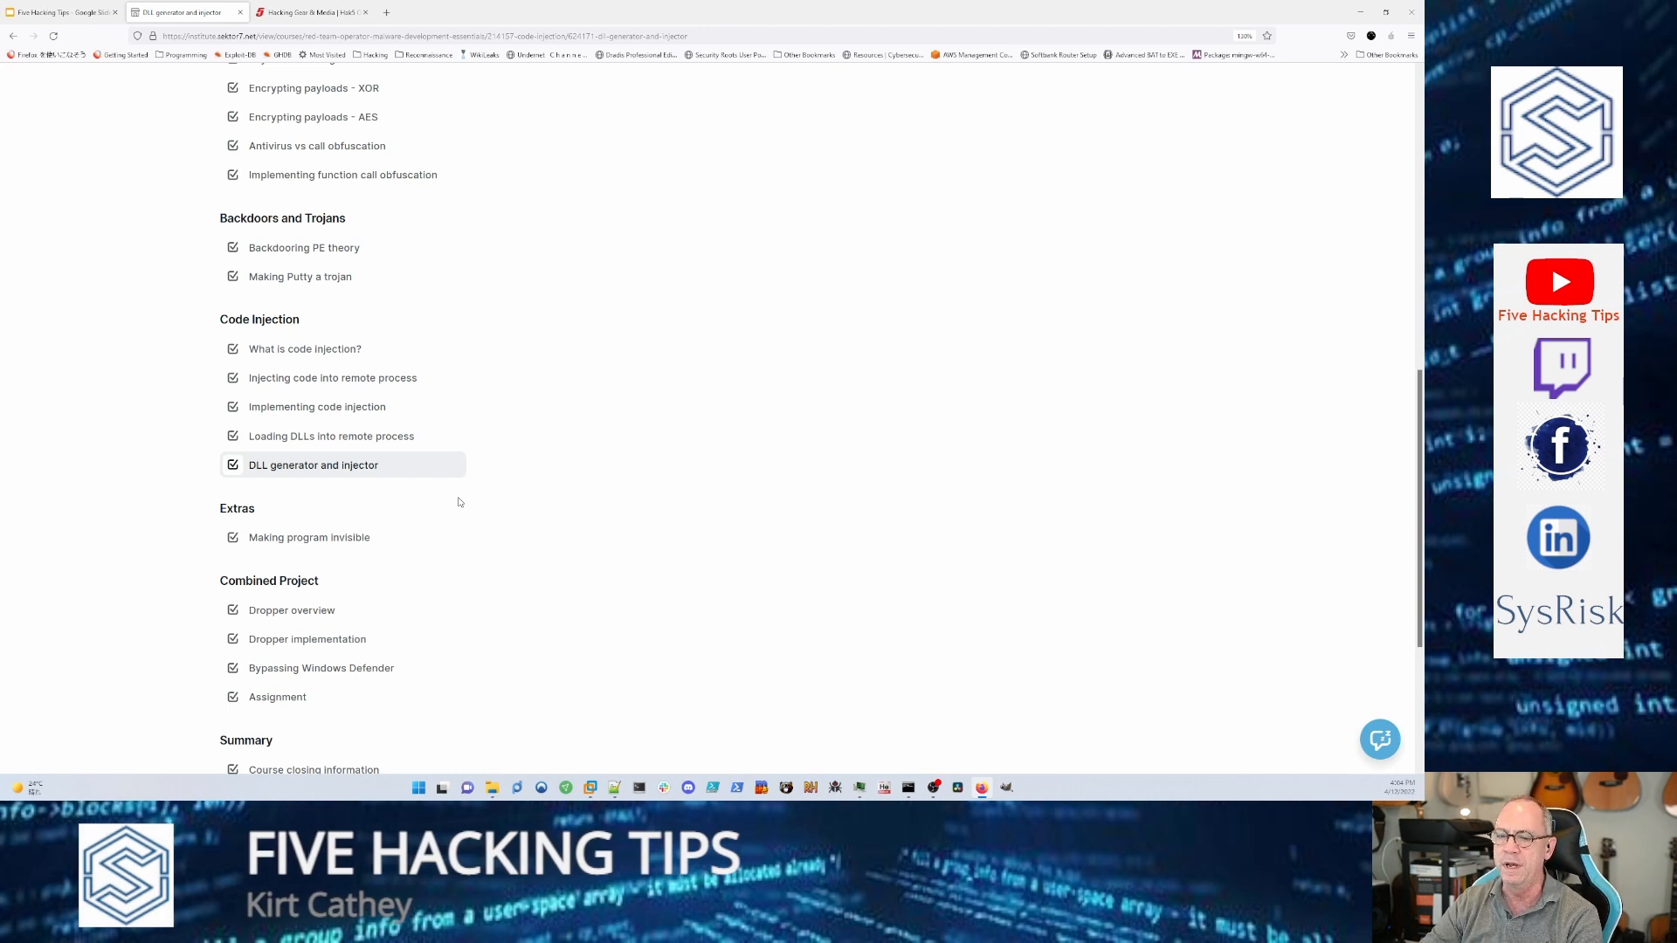
scroll(down, 3)
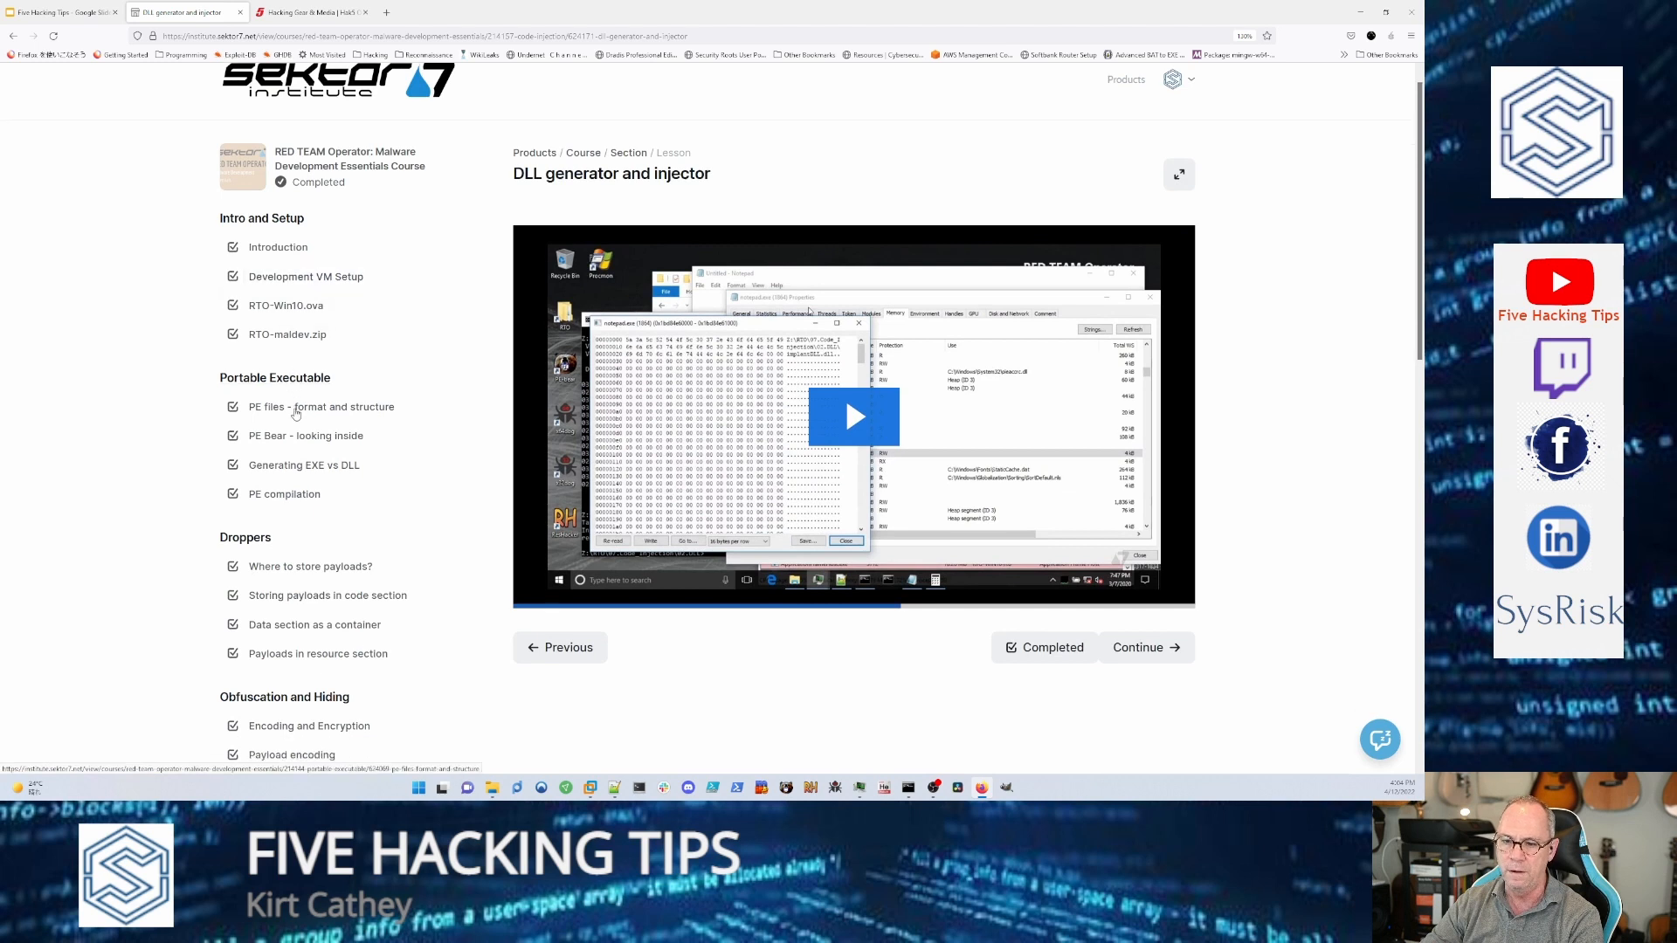
scroll(down, 3)
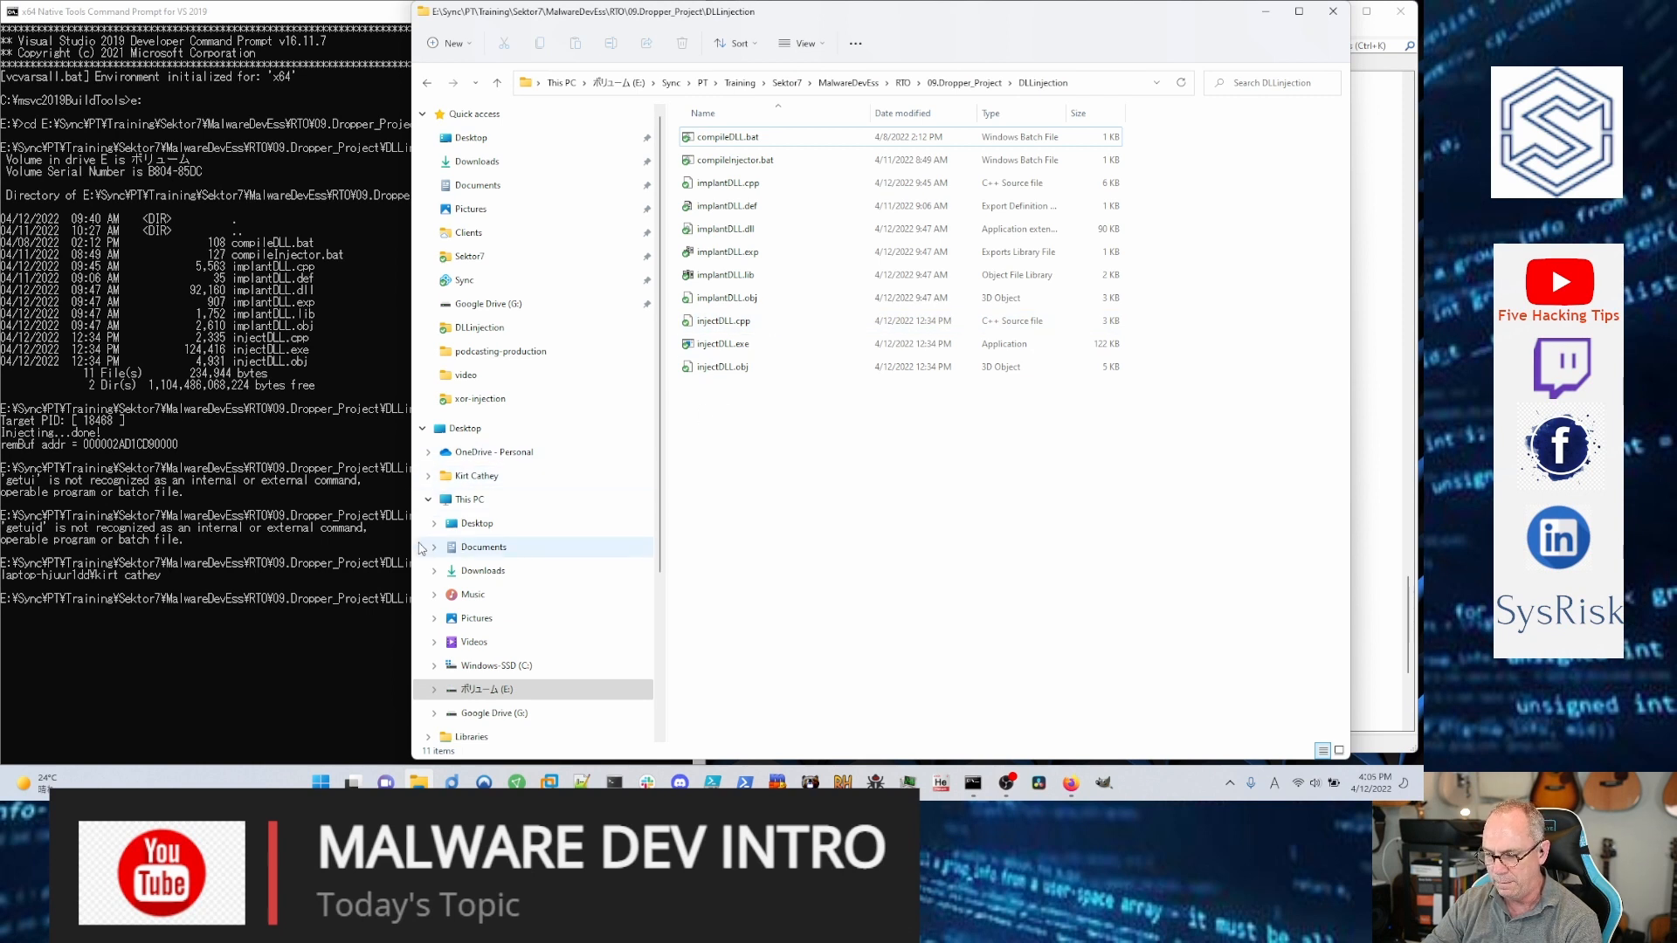
Step: Bring up File Explorer at the DLLInjection project folder
click(728, 137)
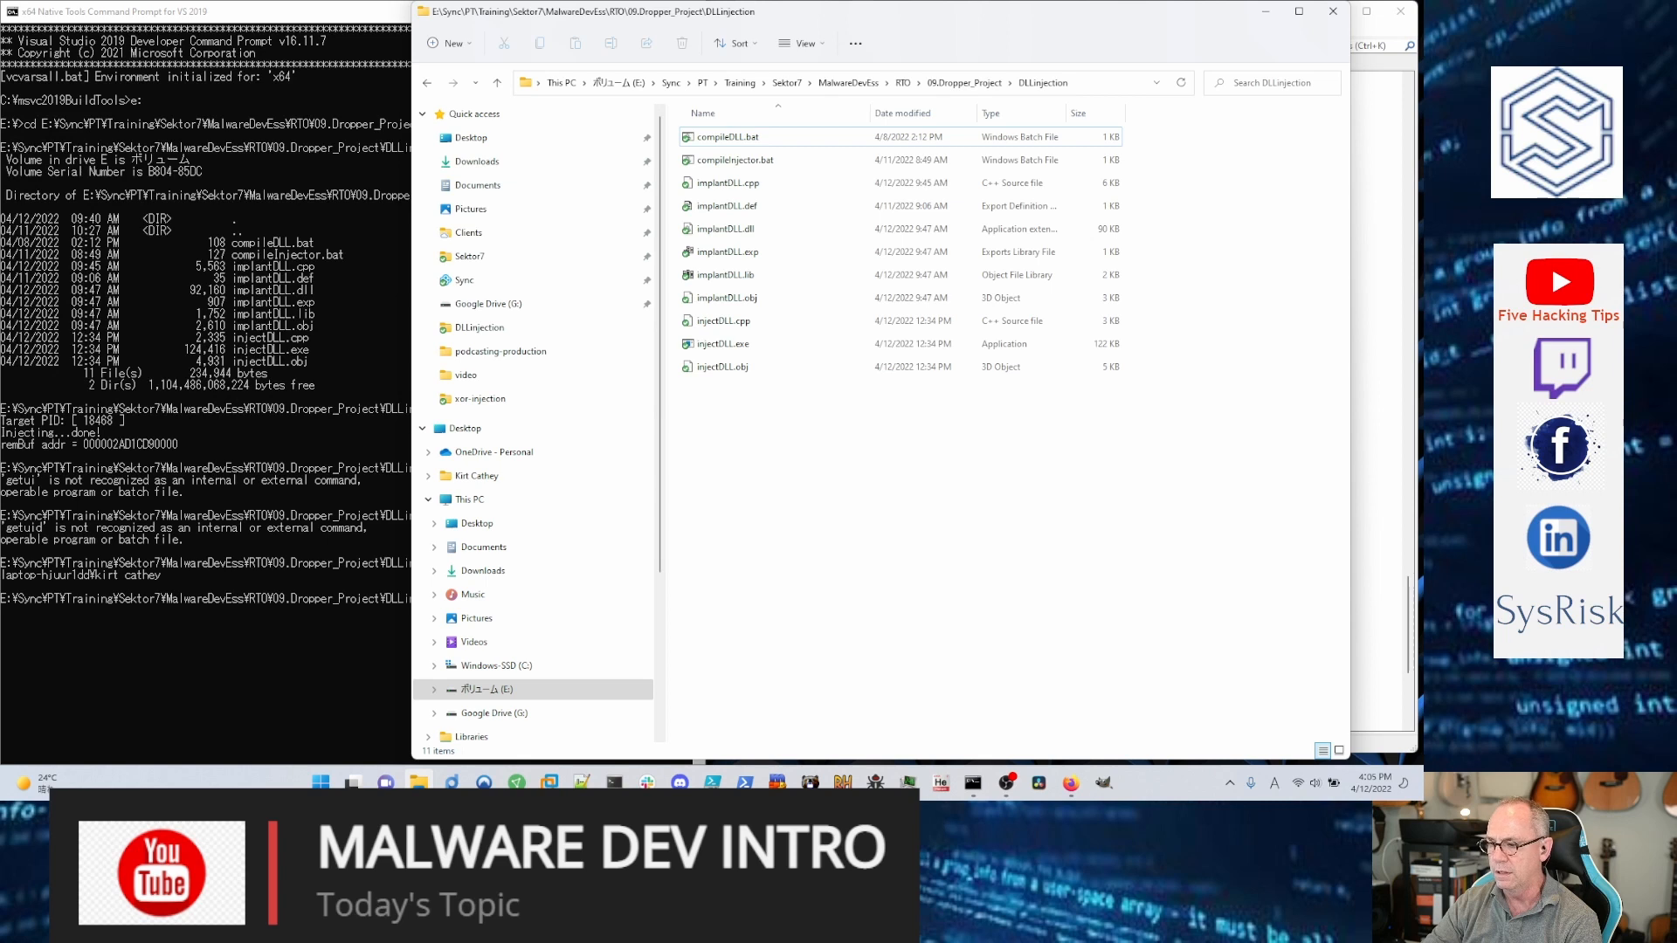
mouse_move(1114, 44)
text(dir)
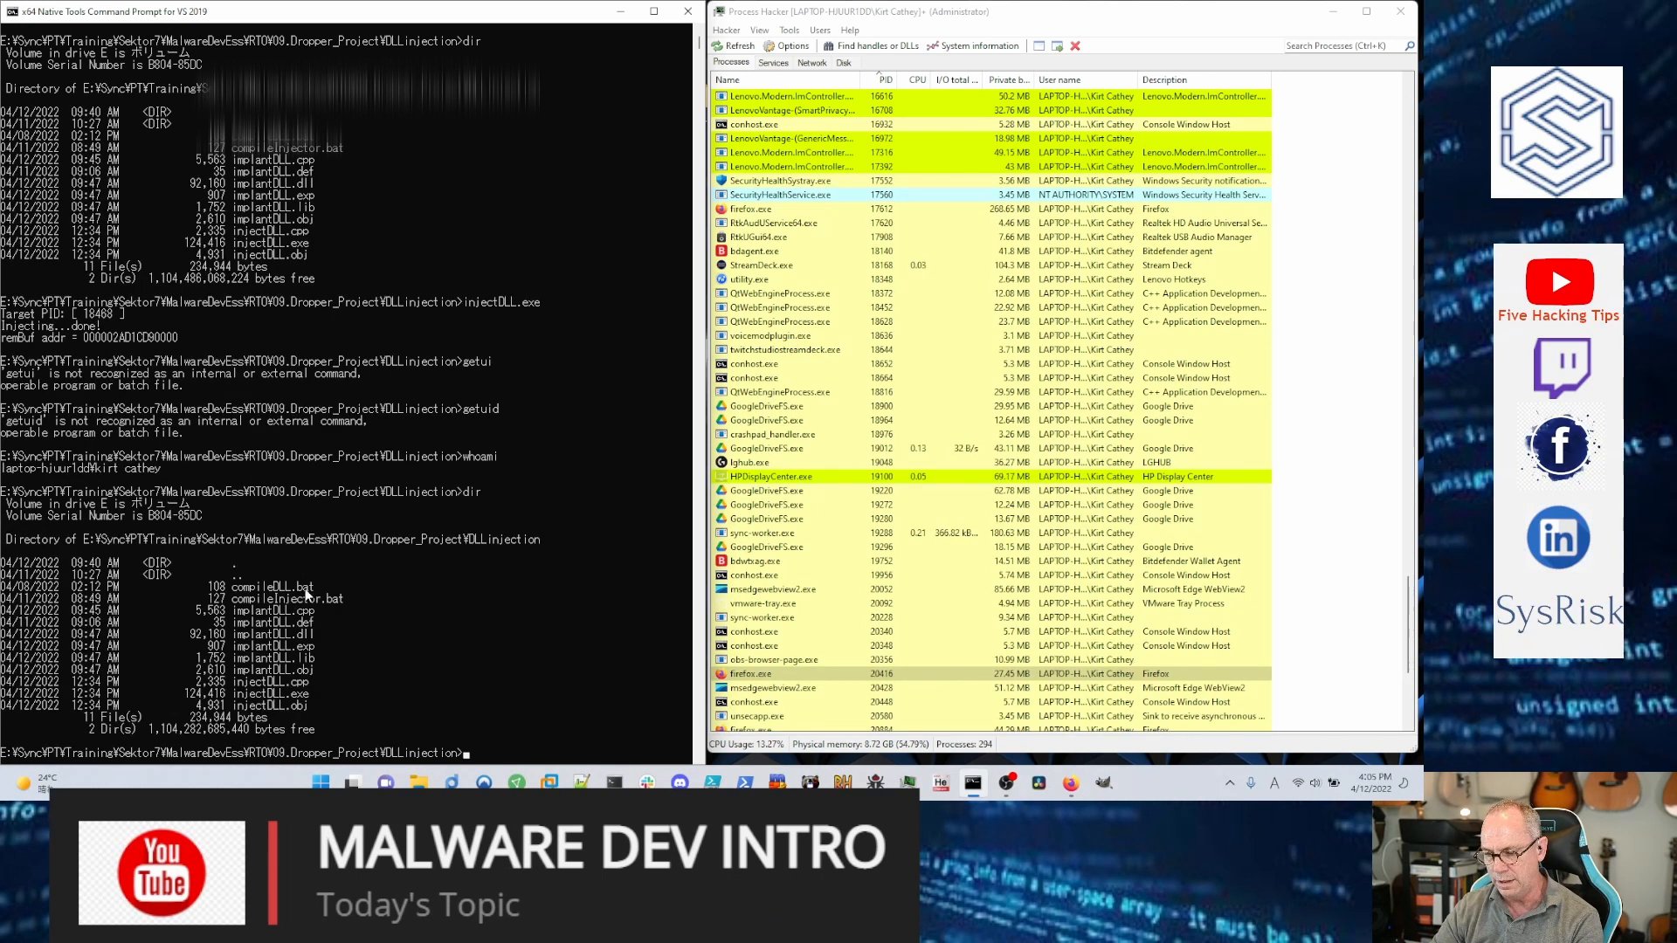
Step: Run compileDLL.bat to rebuild implantDLL.dll
text(com)
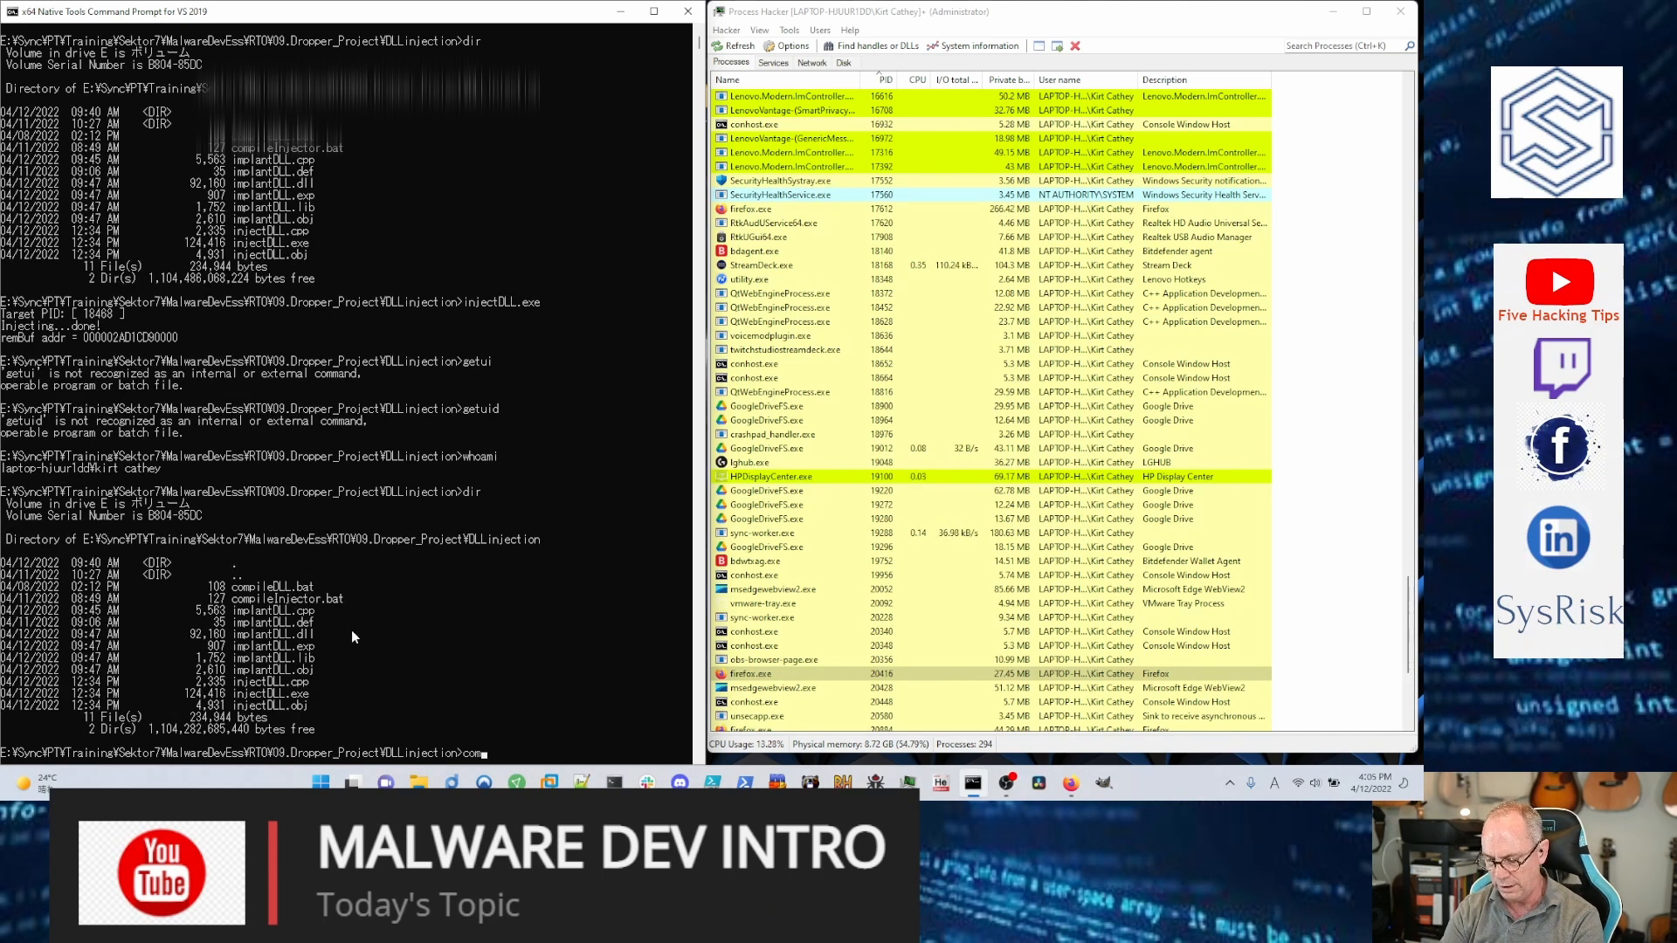
text(compileDLL.bat)
text(dir)
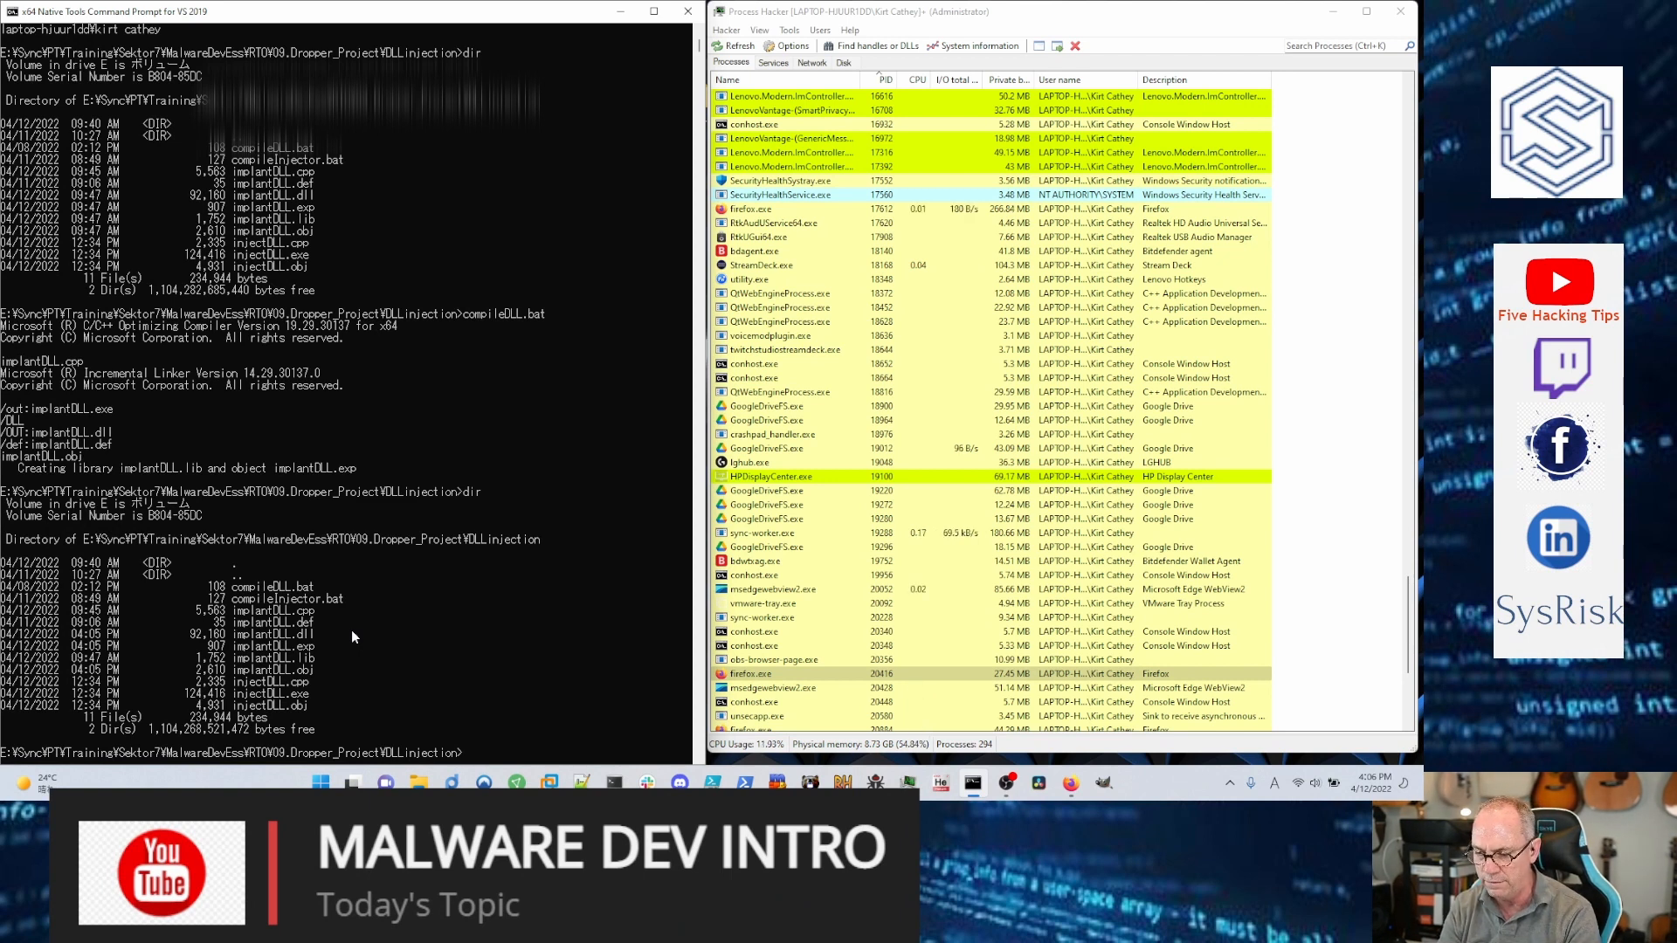
Step: Run compileInjector.bat to rebuild the injectDLL.exe injector
text(compileInjector.b)
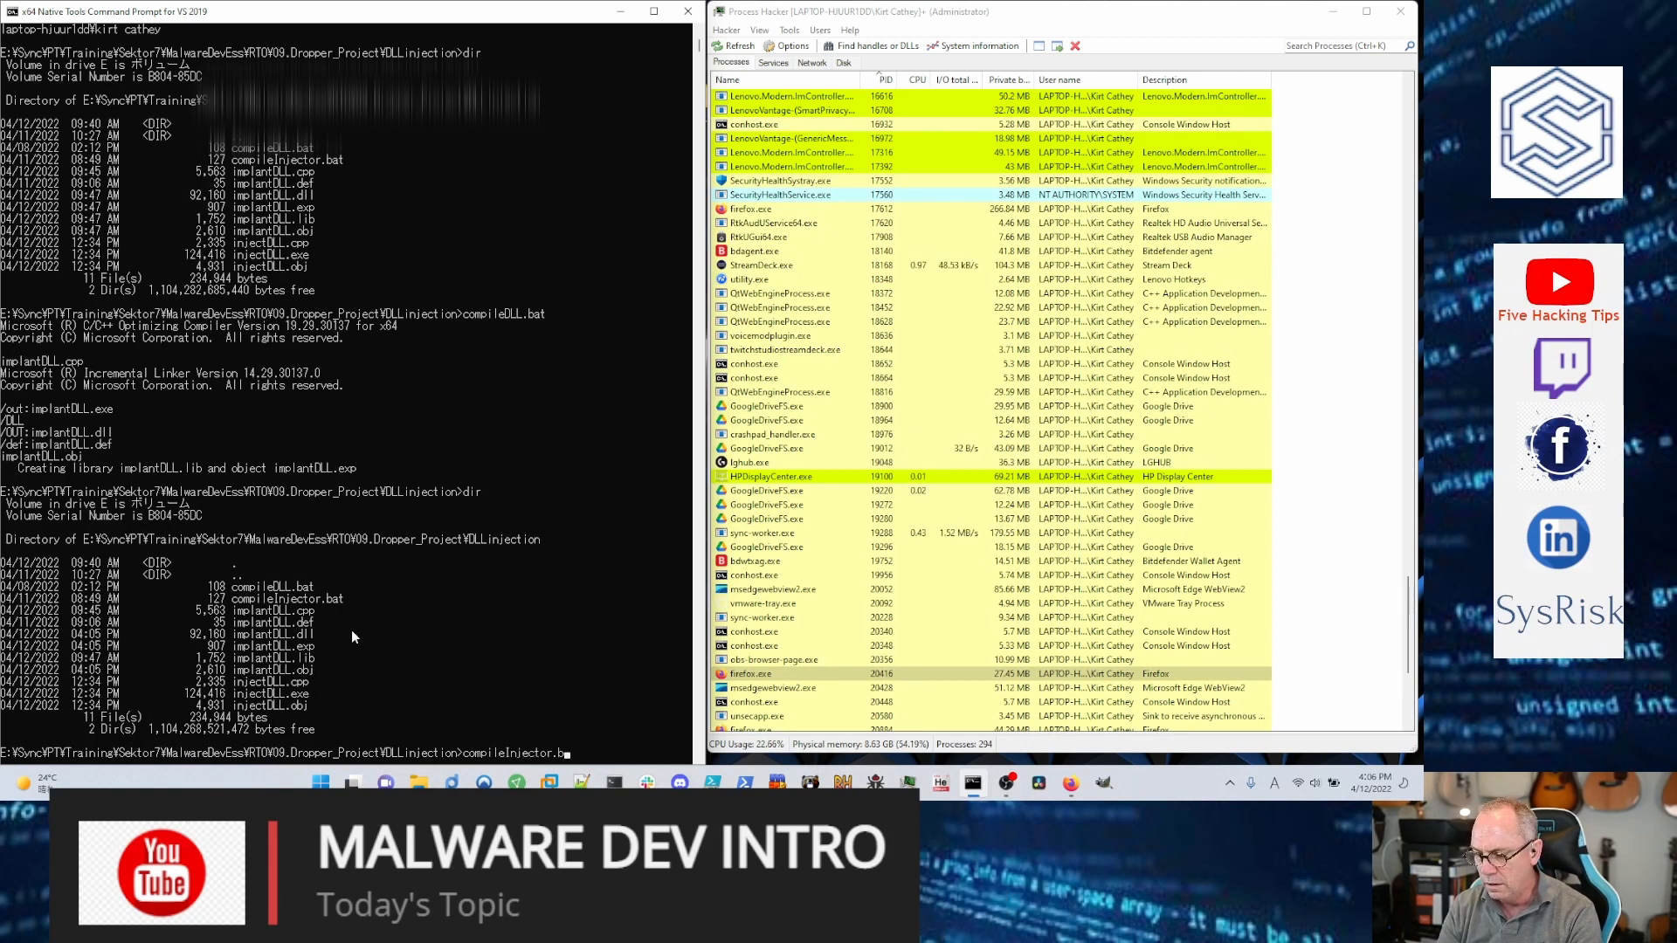
key(Return)
text(injectDLL.exe)
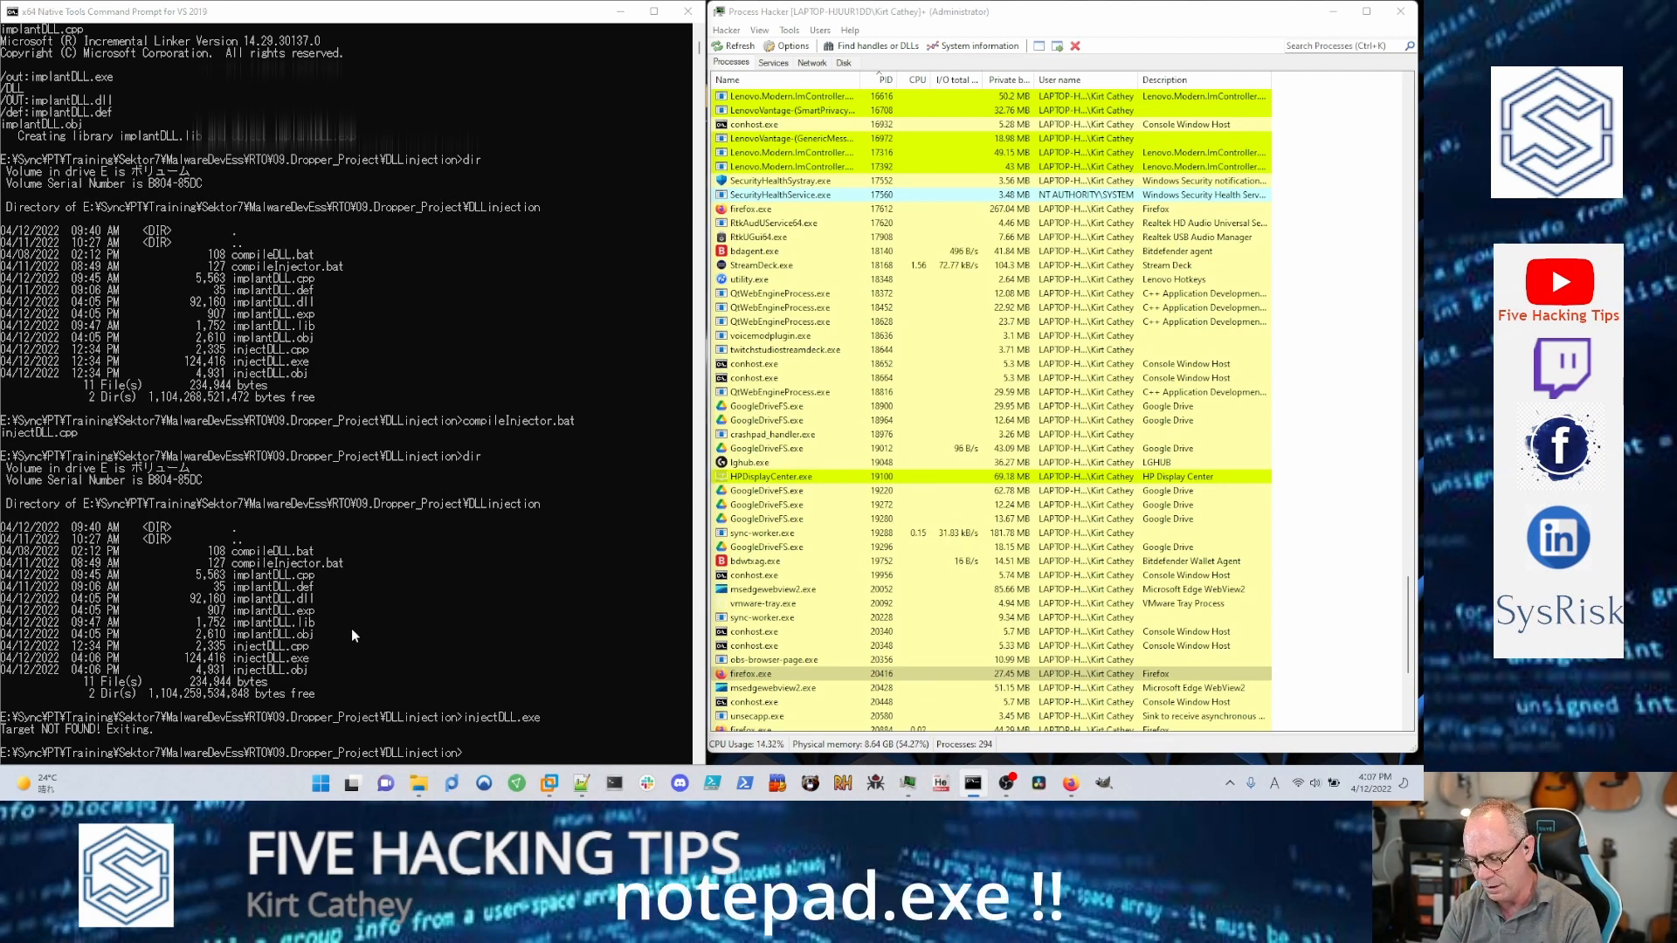
Step: Search the Start menu for notepad
click(318, 783)
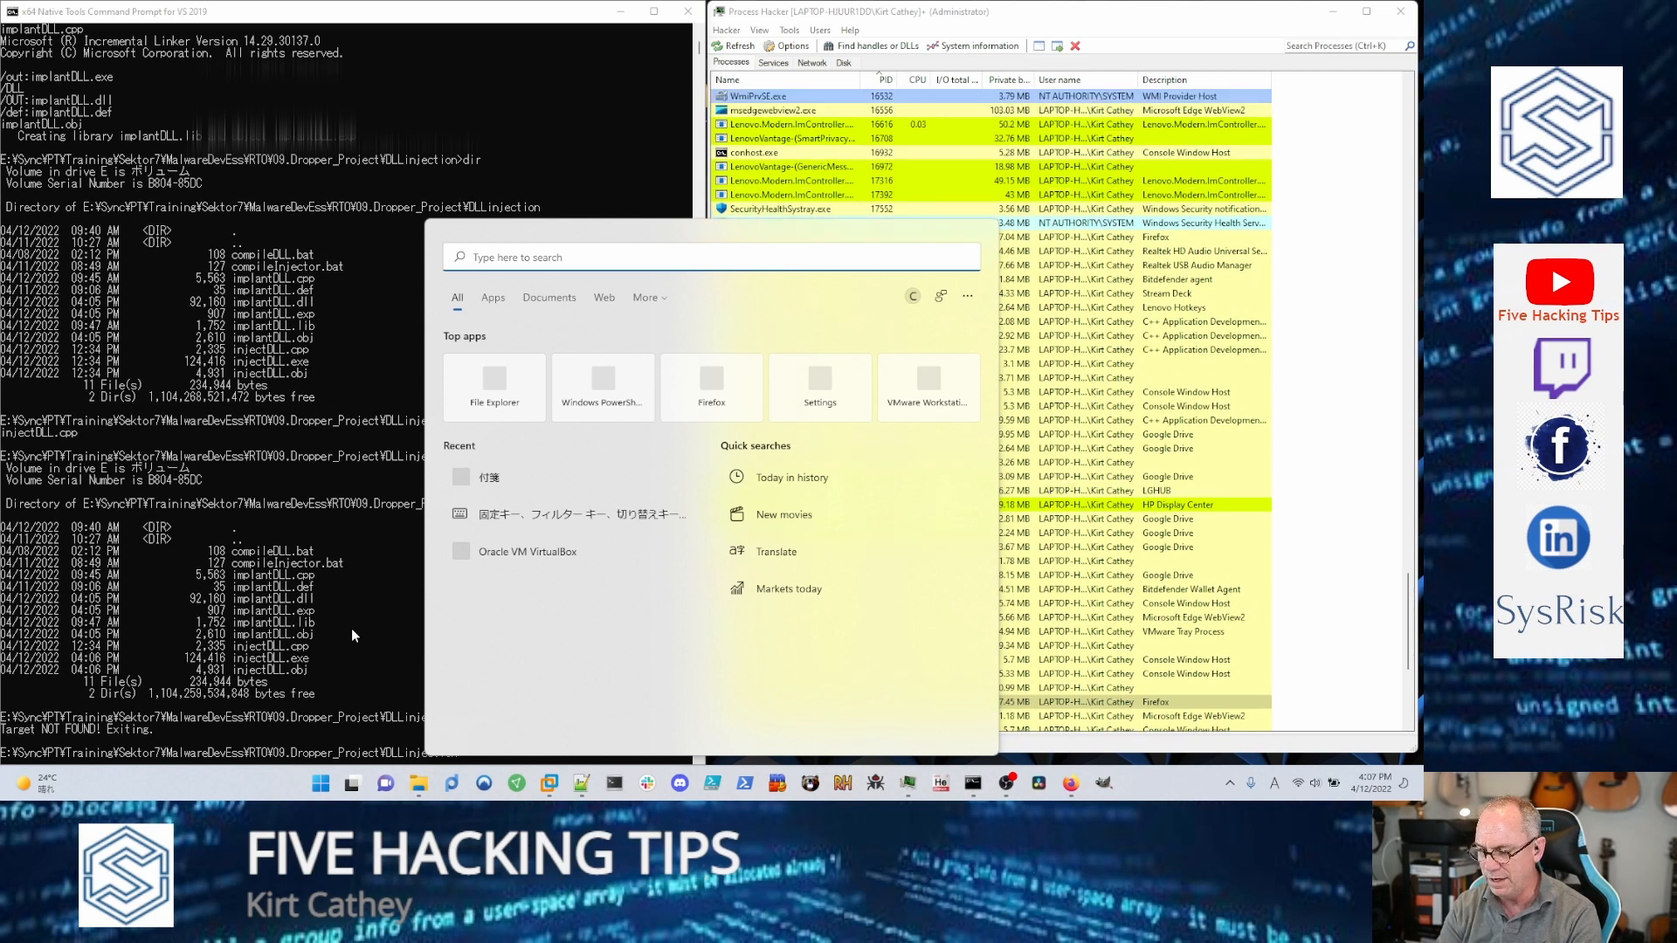
text(notepad.)
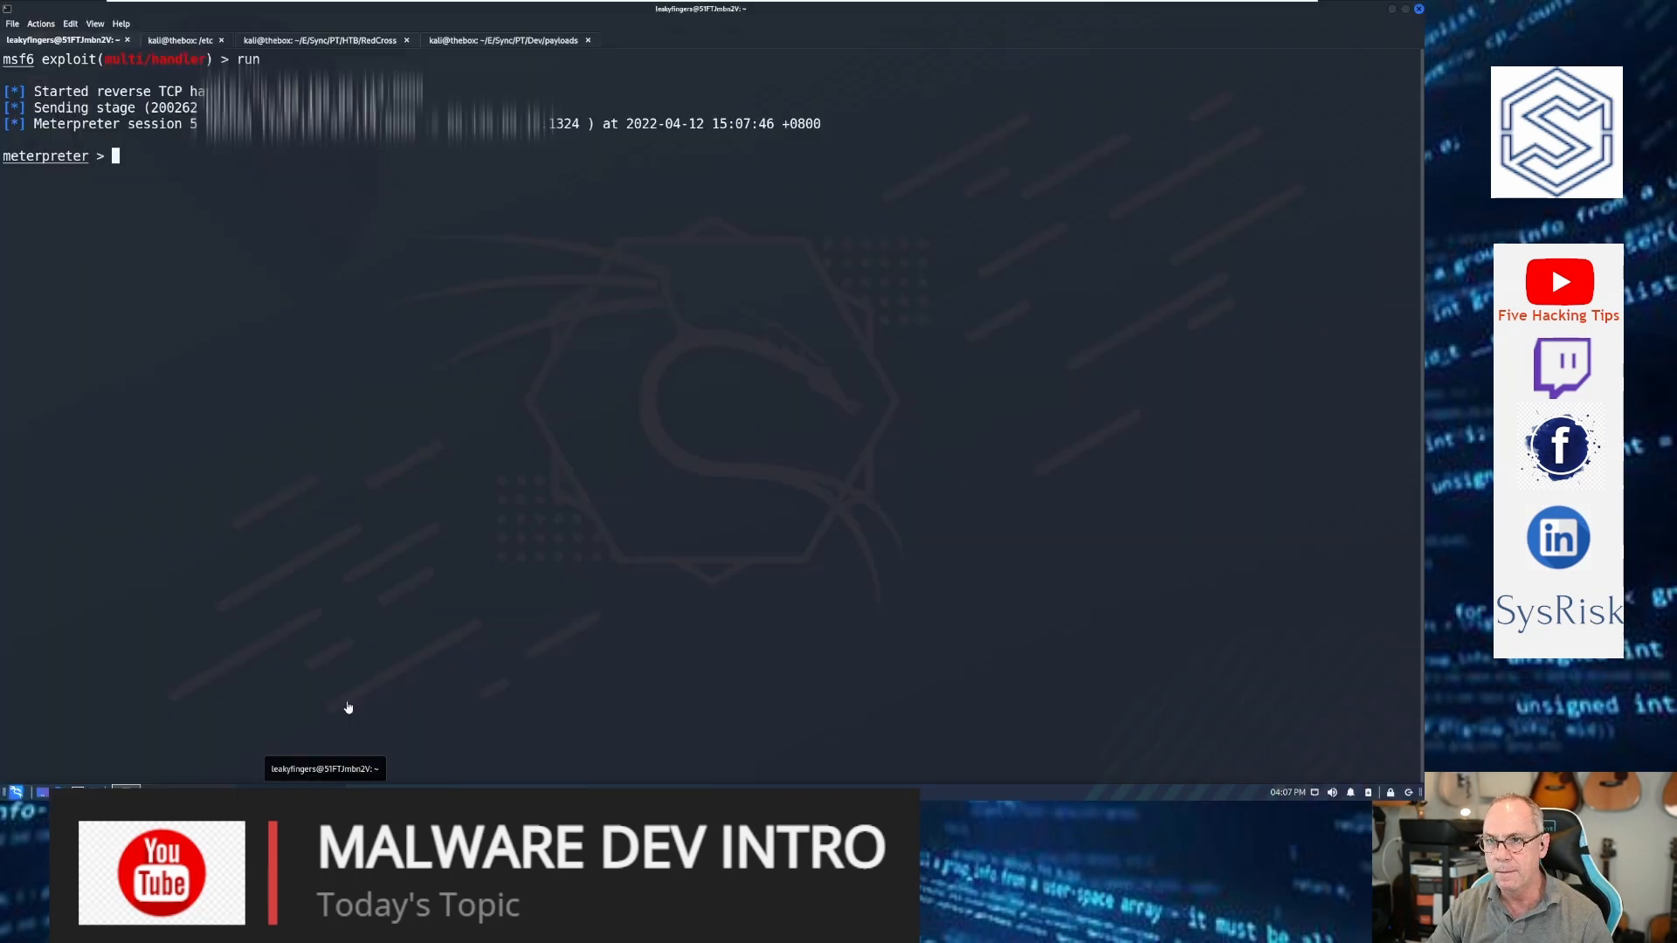
mouse_move(425, 567)
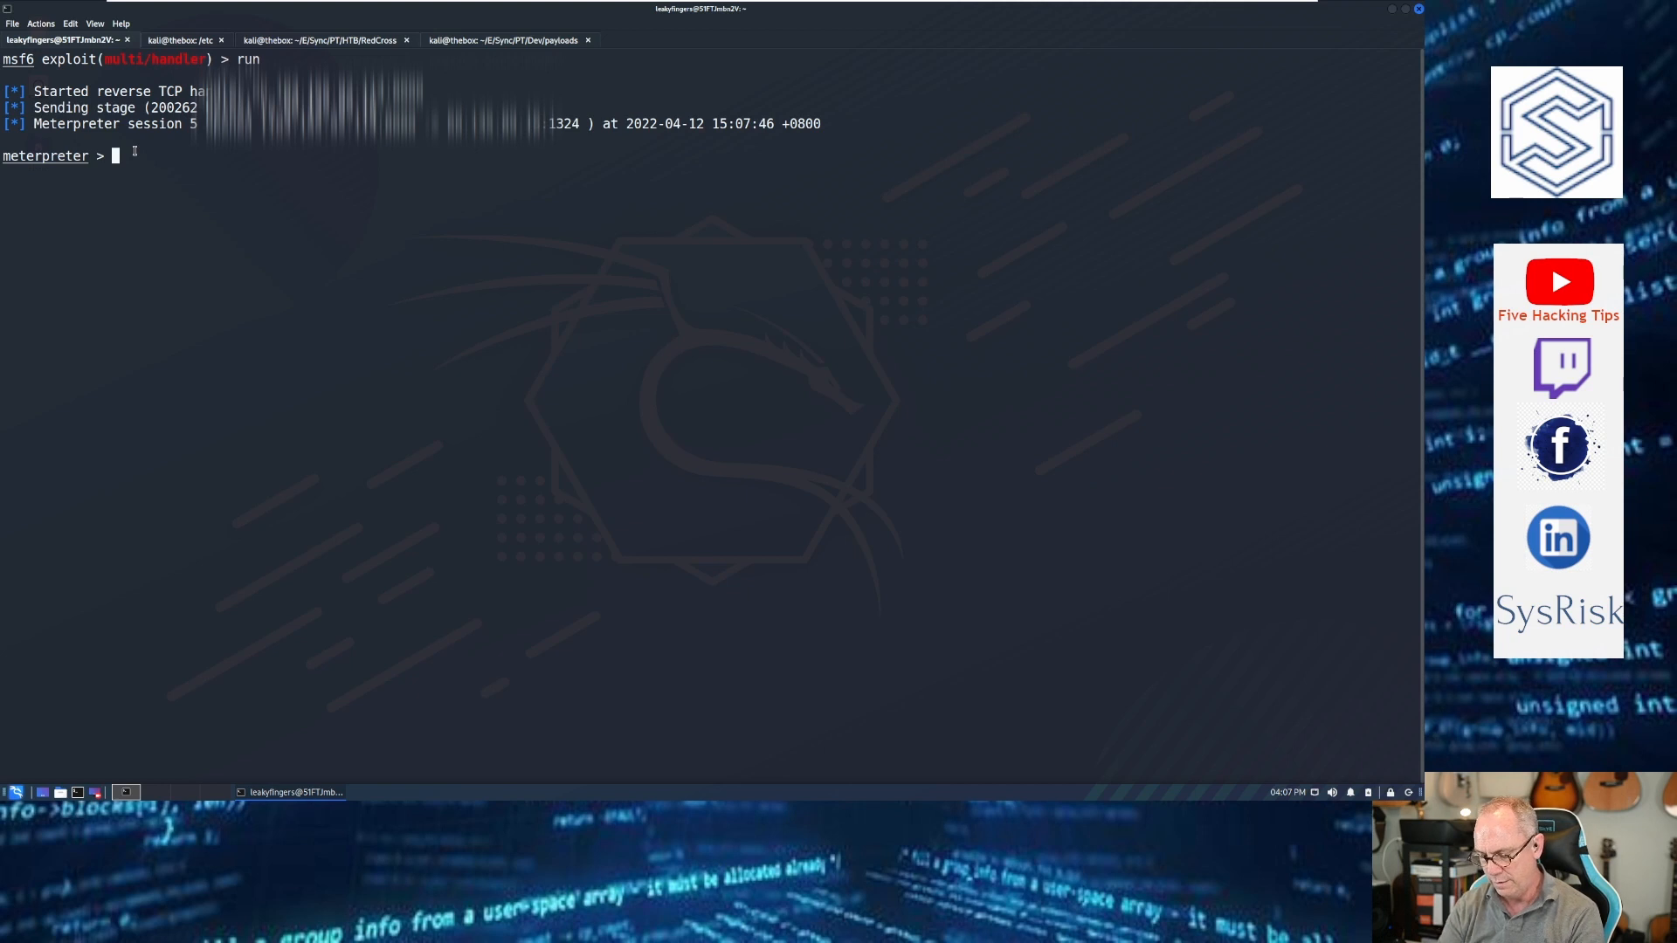
Step: Run getuid at the meterpreter prompt
text(getuid)
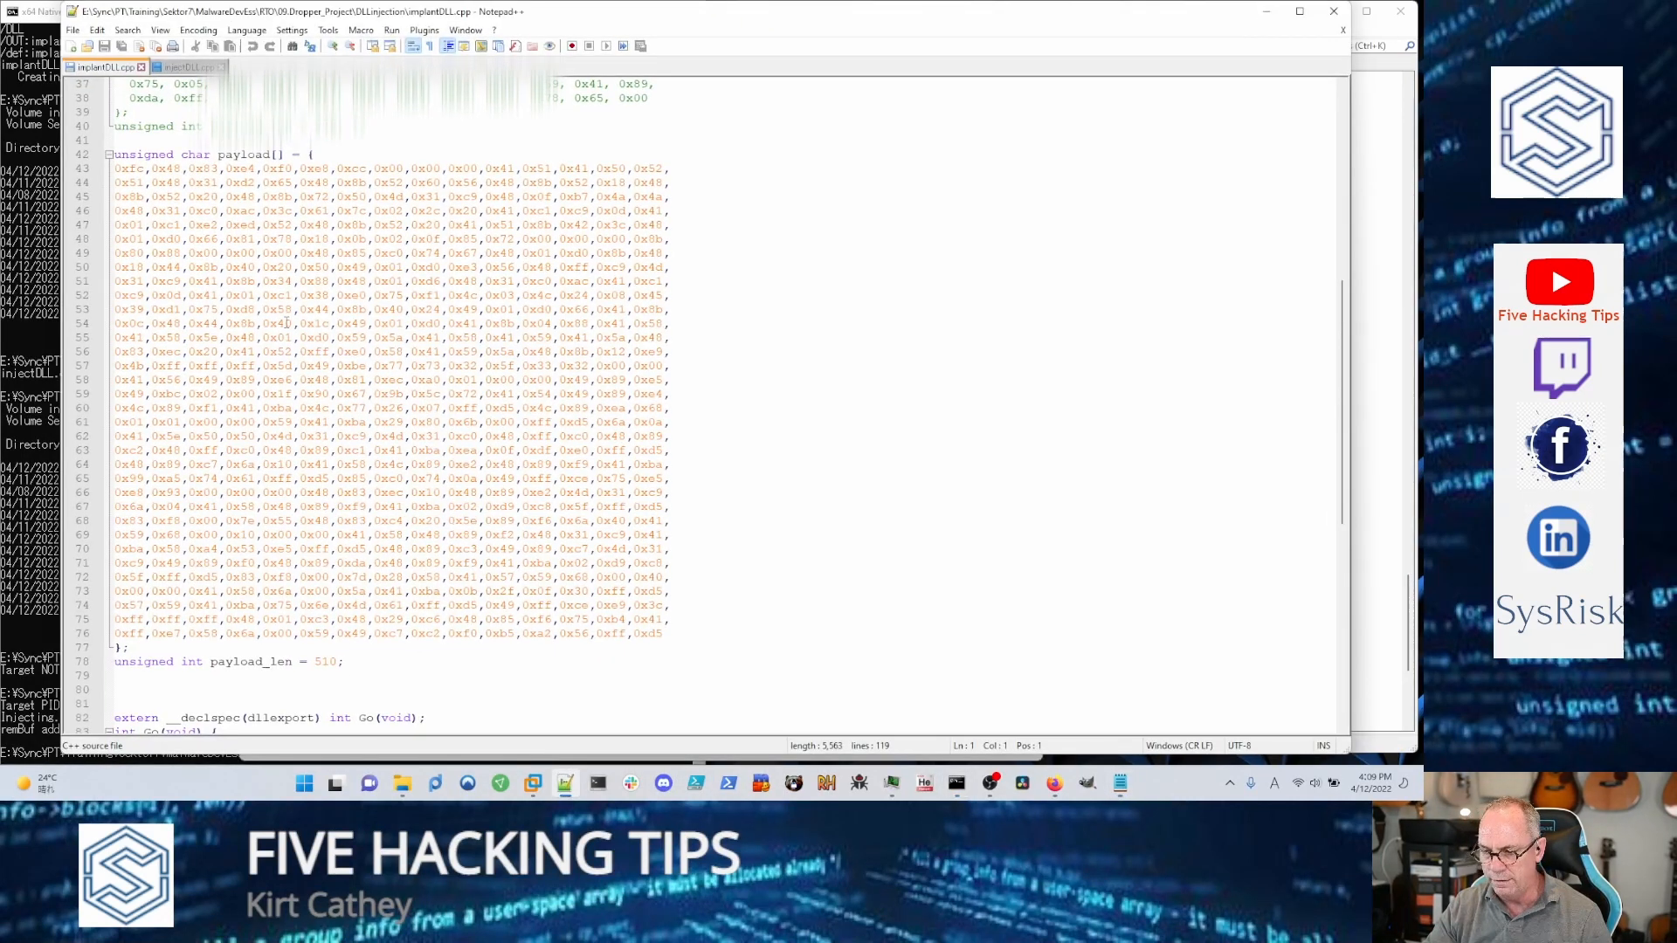
Step: Scroll through the implantDLL.cpp shellcode, then bring up the injectDLL.cpp source
scroll(down, 3)
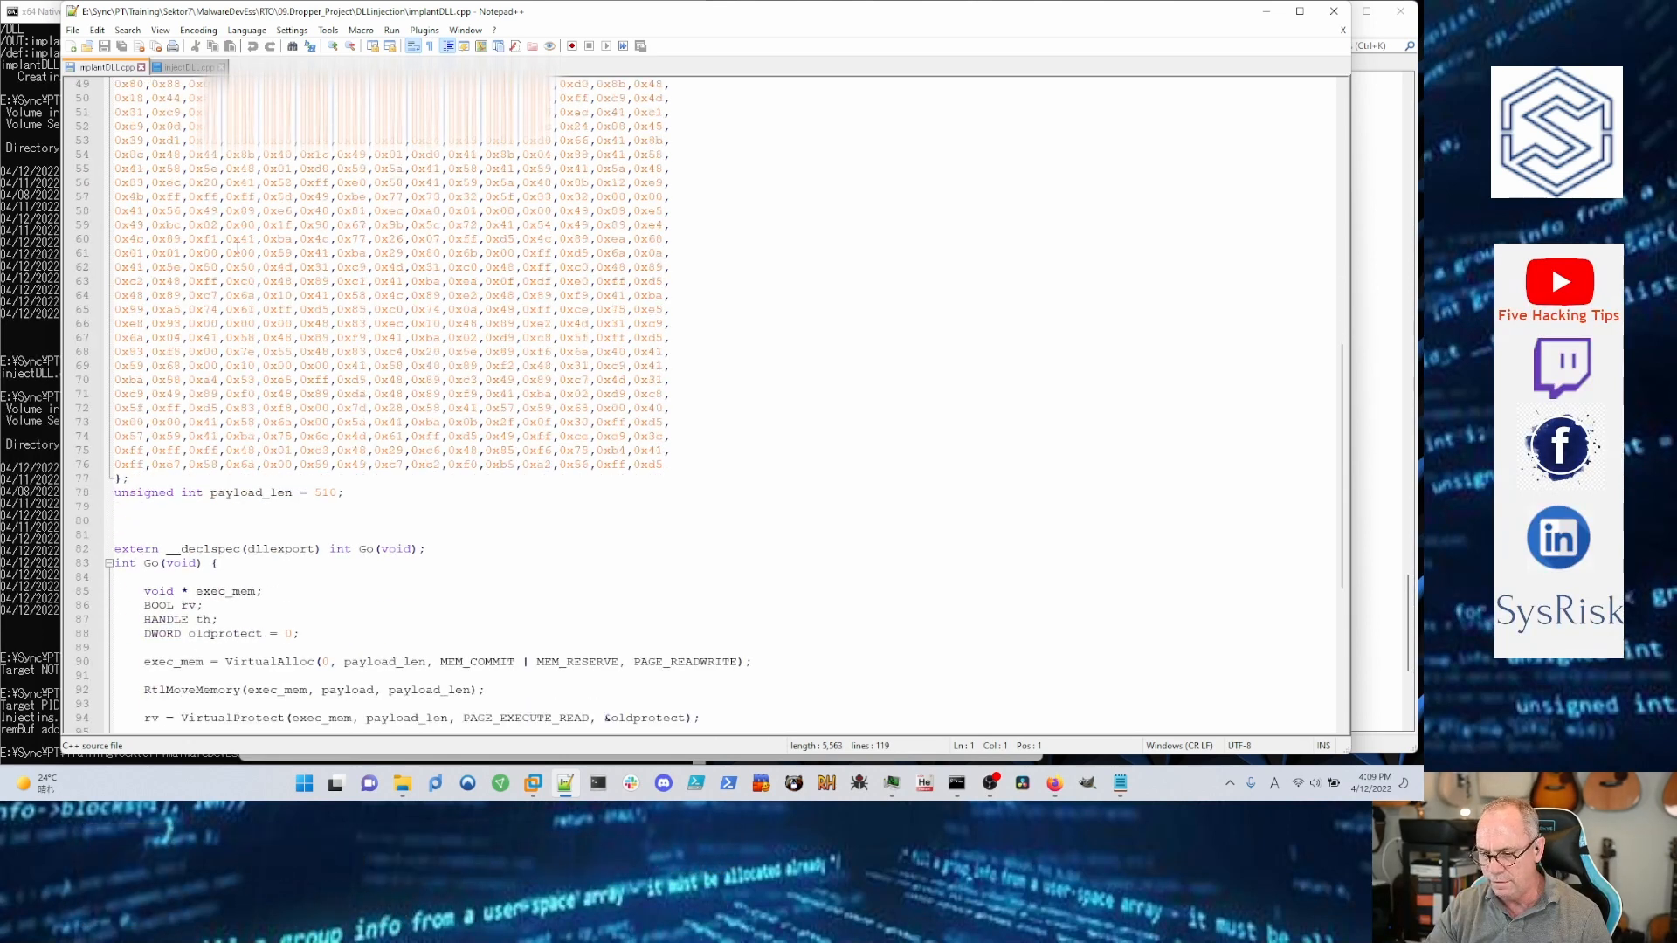
scroll(down, 3)
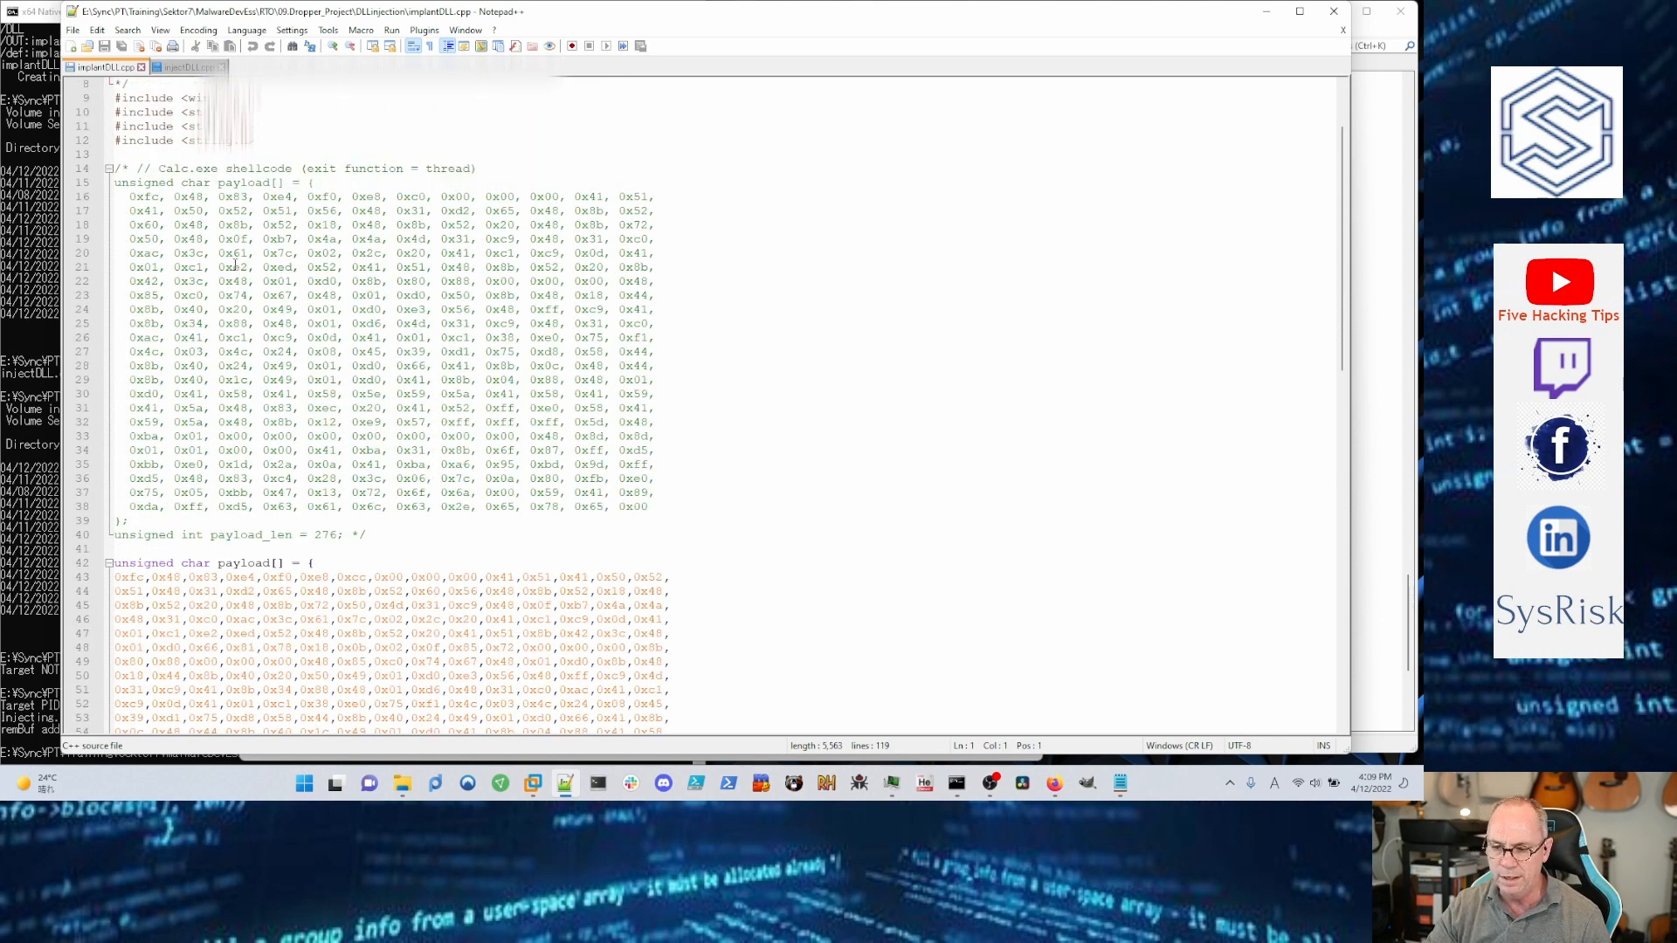
scroll(up, 3)
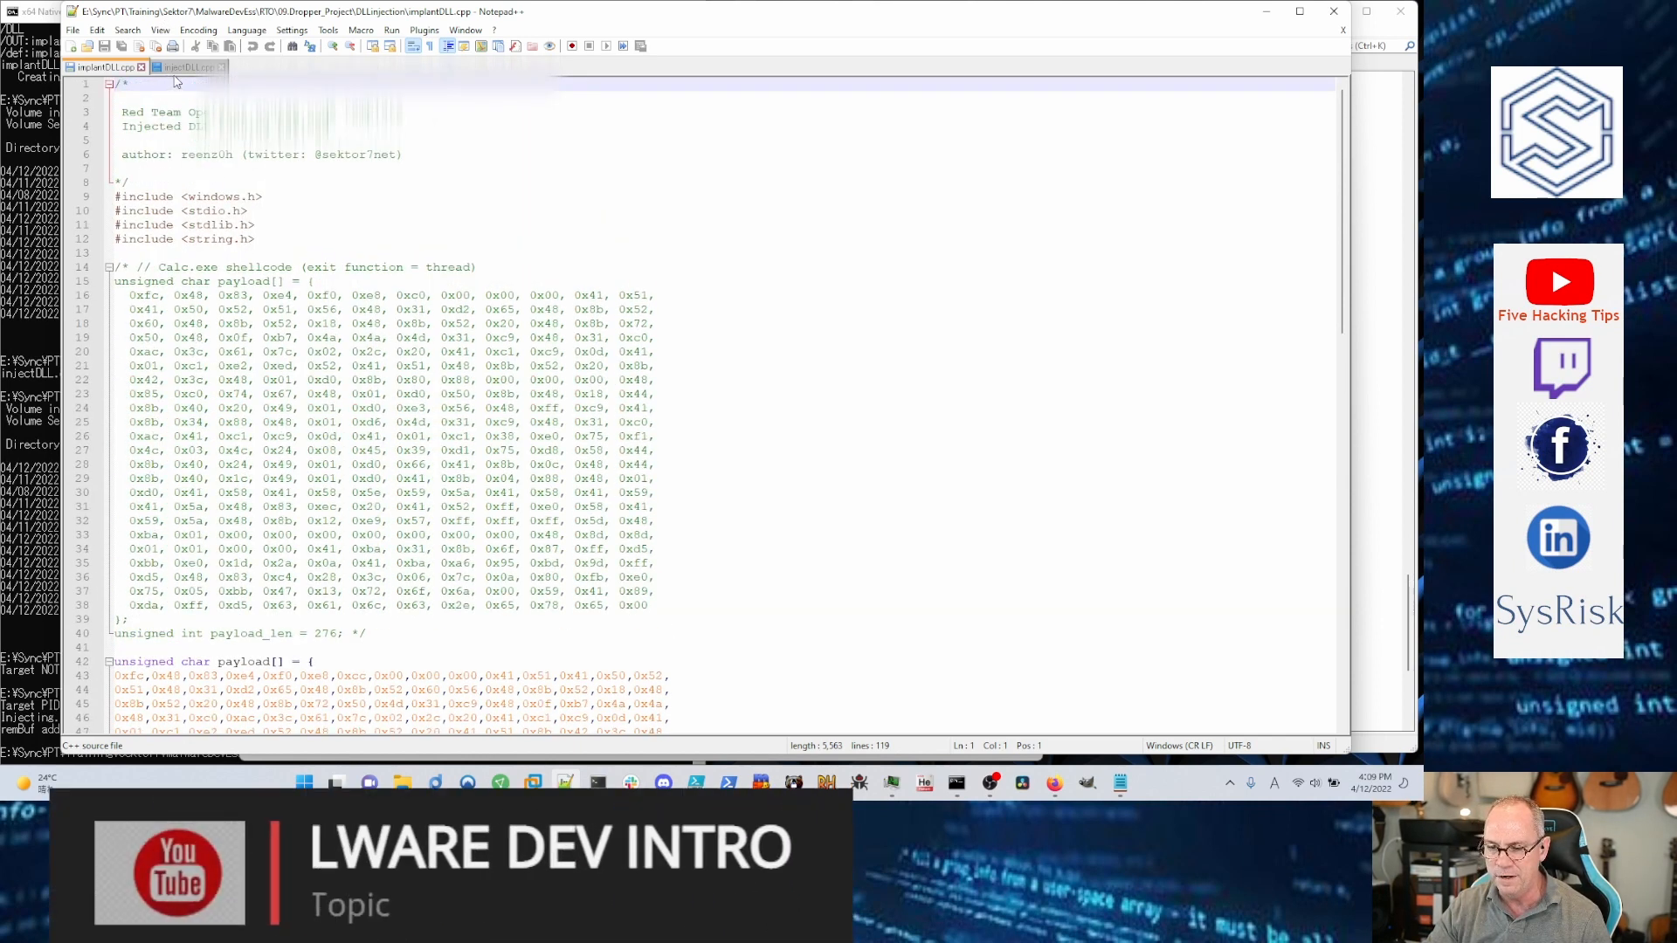
click(189, 66)
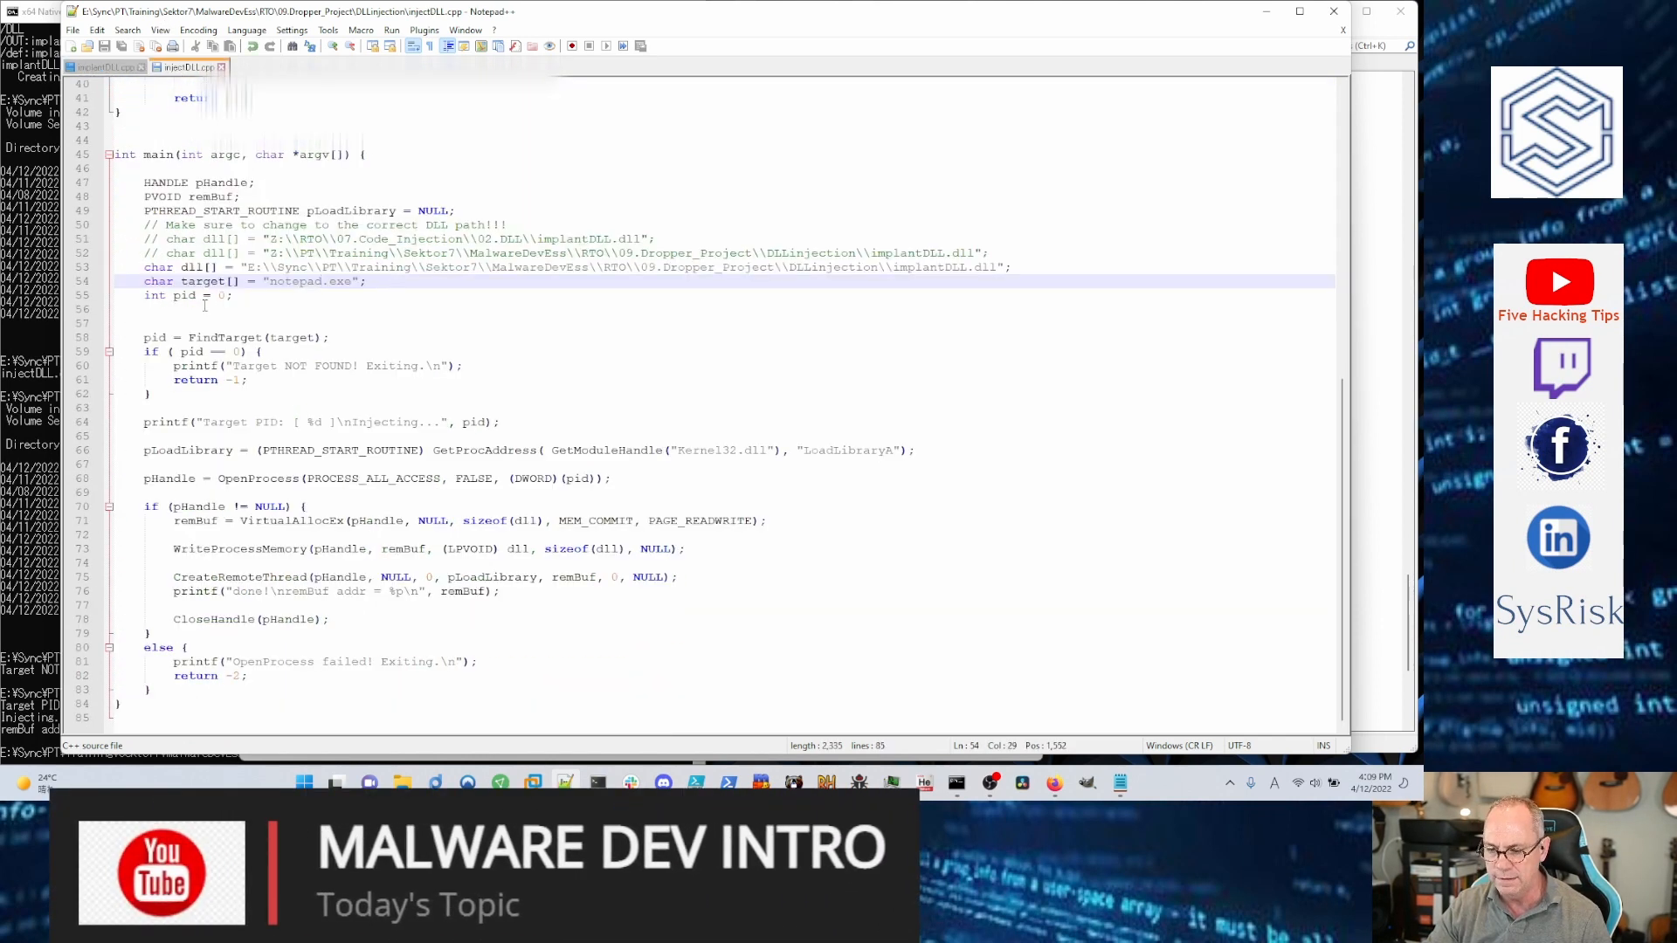